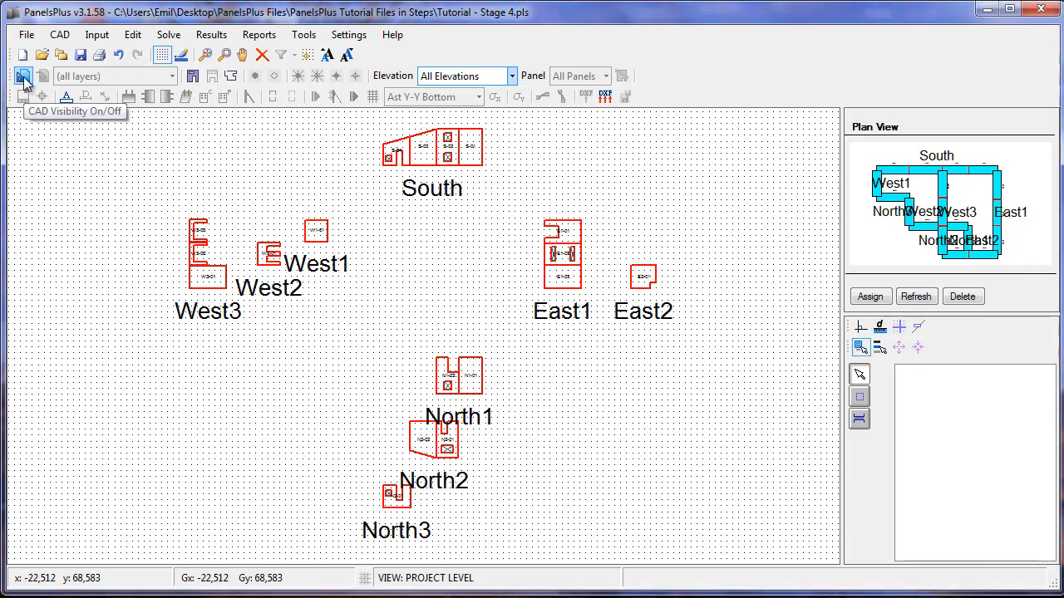
Show the CAD underlay with its structural grid lines behind the wall panels
left_click(23, 76)
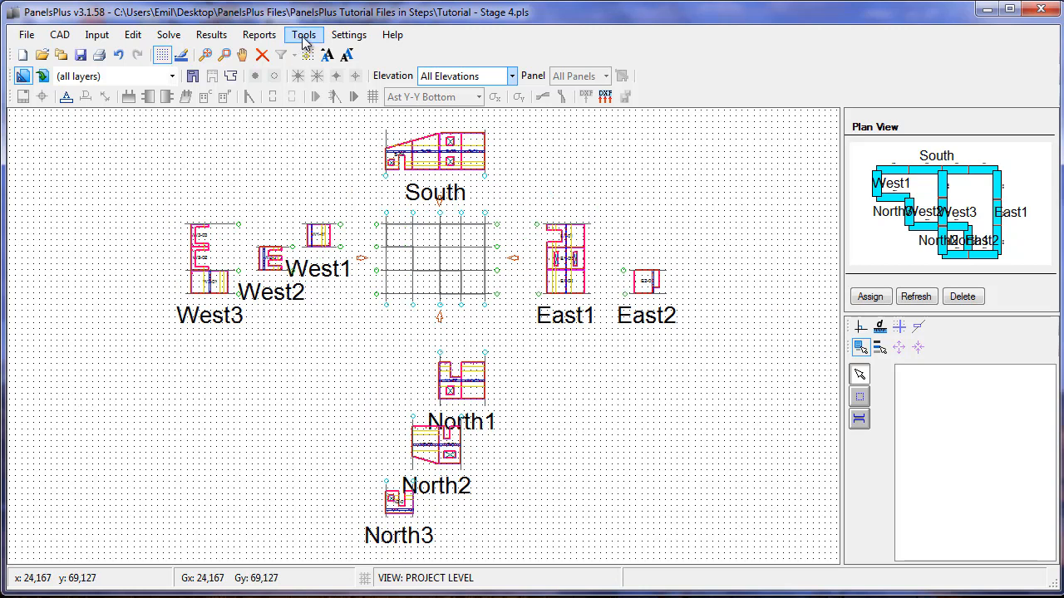
View the assembled wall panels as a shaded 3D model and orbit it to another angle
left_click(303, 33)
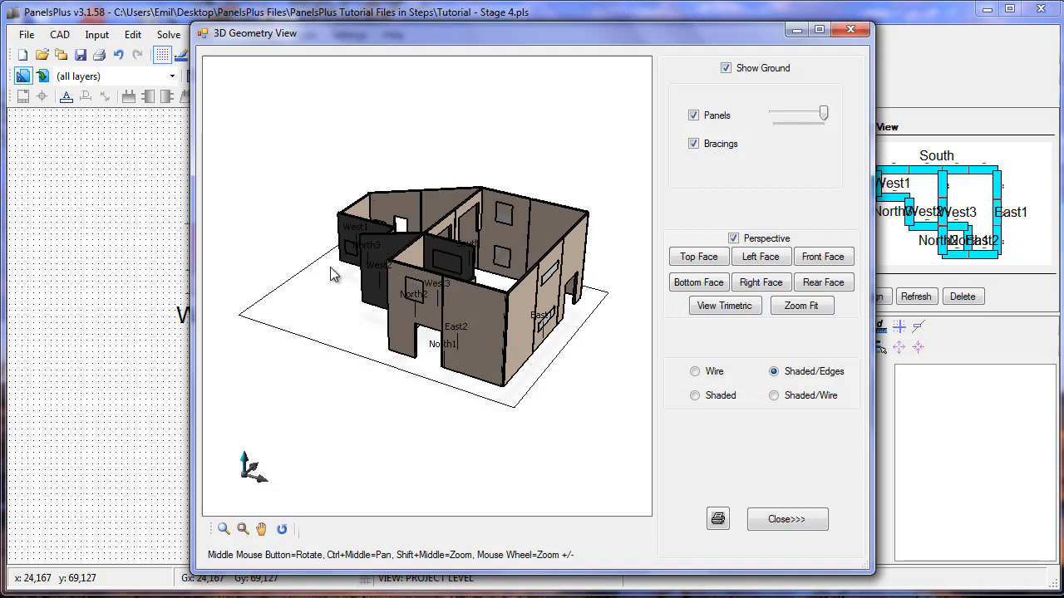
left_click_drag(332, 274, 457, 258)
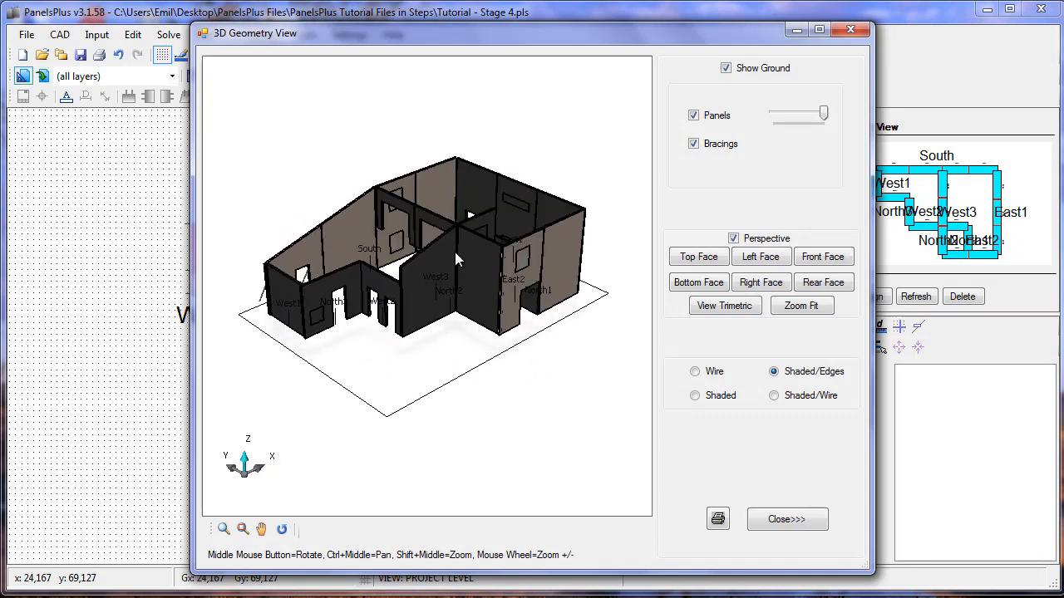
mouse_move(741, 449)
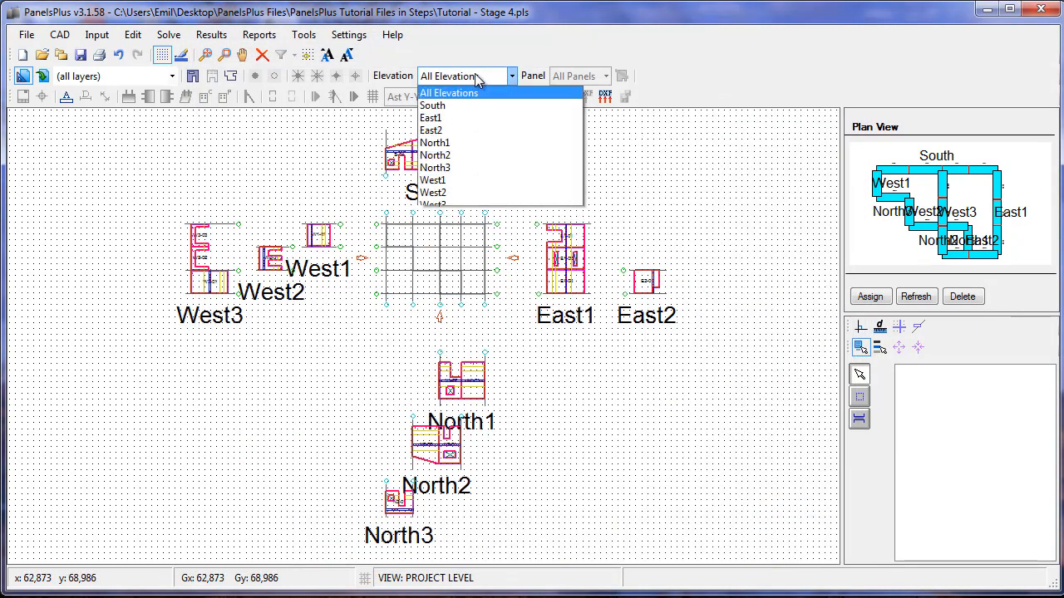
Switch to the South elevation showing panels S-01 to S-04
left_click(432, 106)
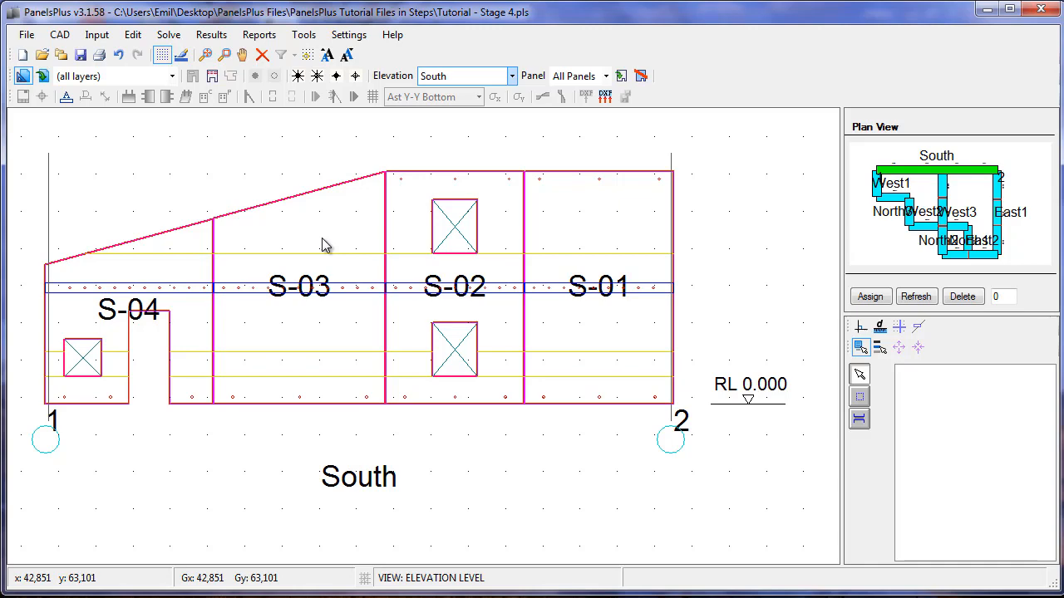
mouse_move(290, 99)
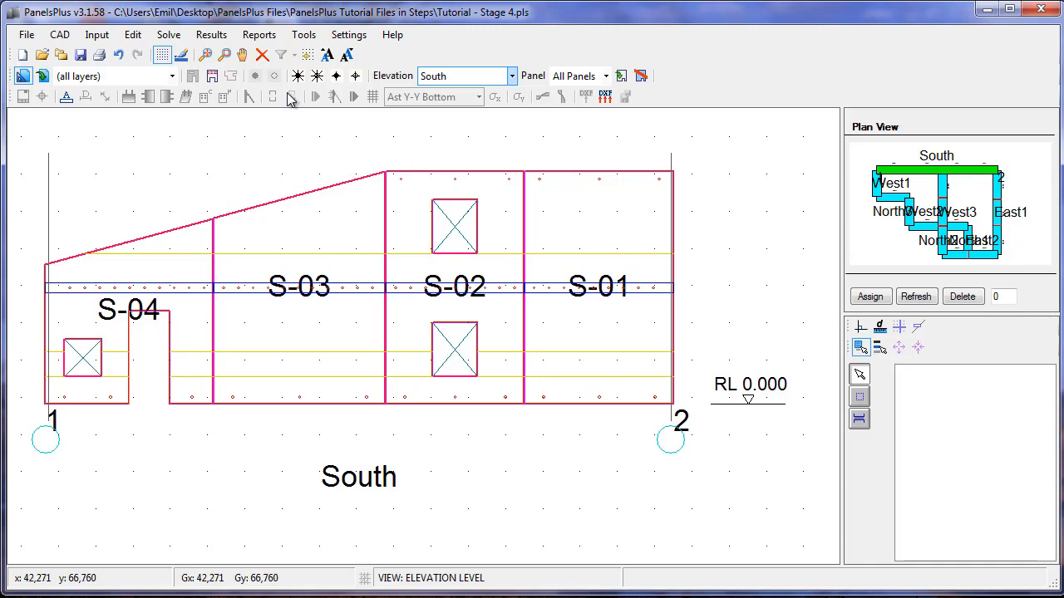
Open panel S-04 on its own, 150 mm thick with 15.93 m² area and full dimensions
left_click(605, 76)
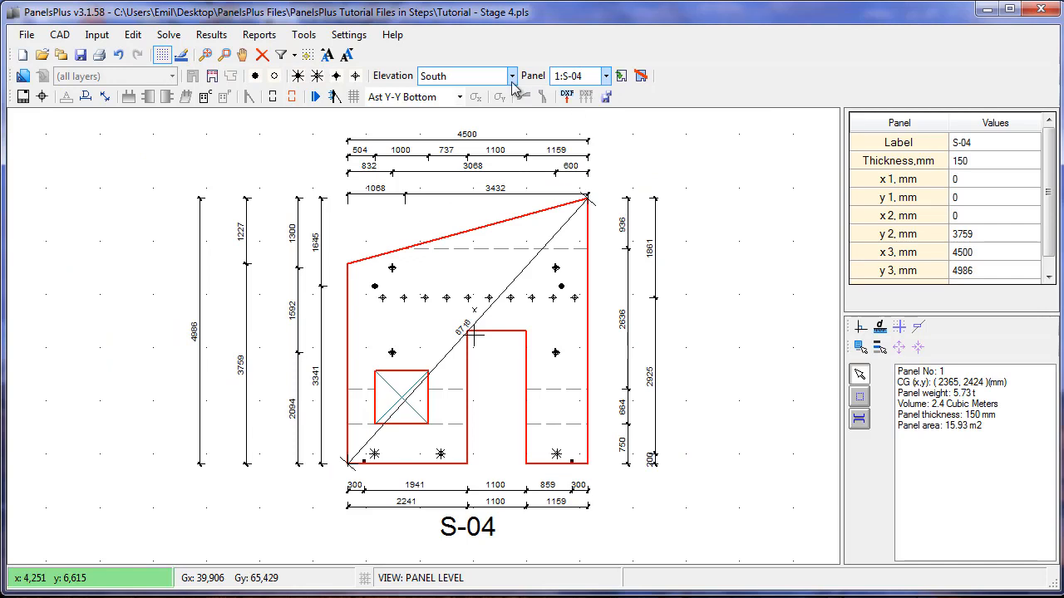
mouse_move(349, 34)
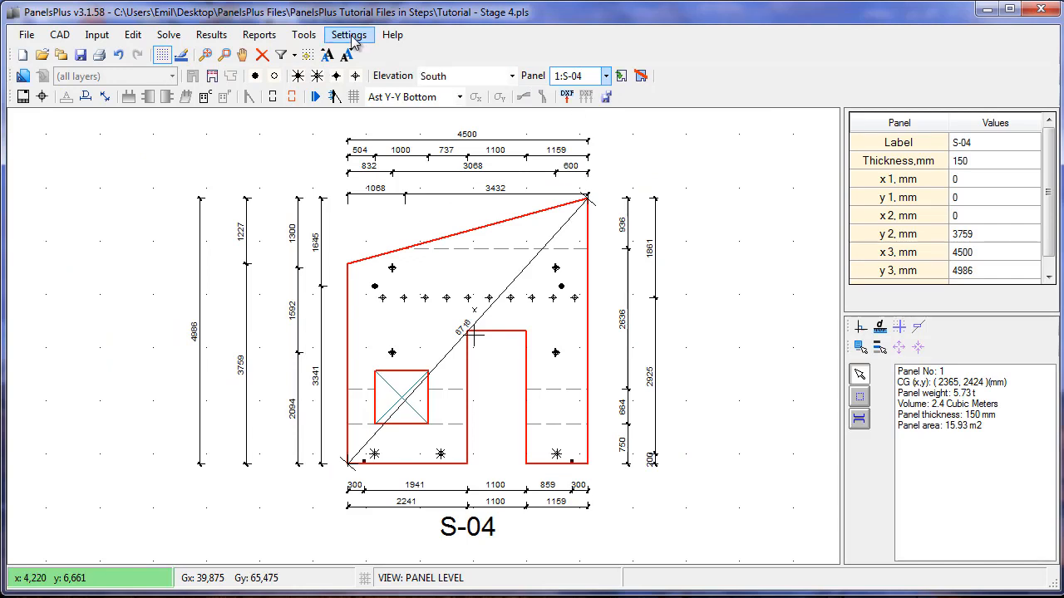
left_click(349, 33)
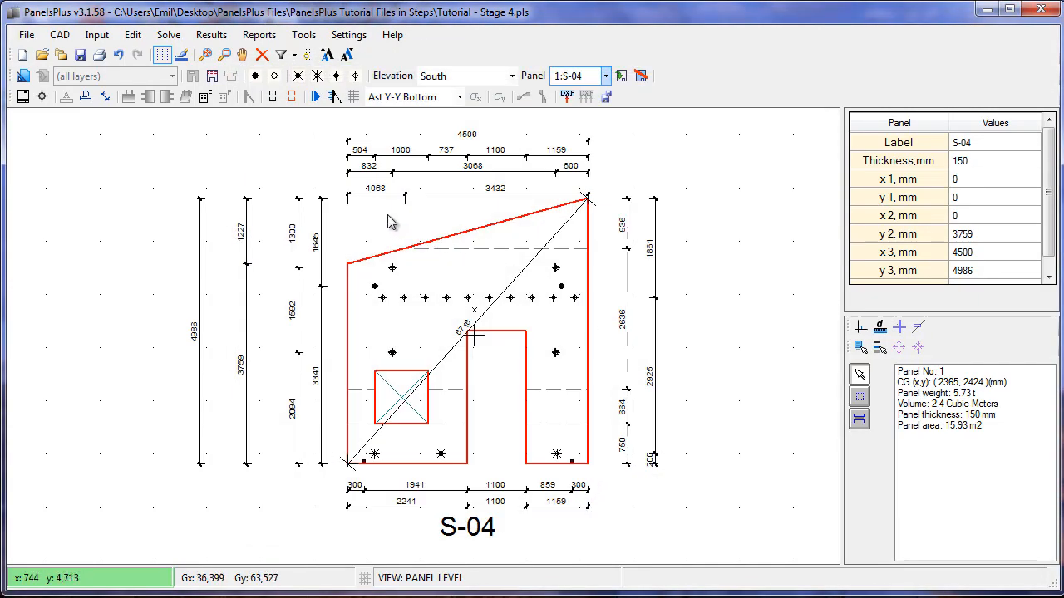
mouse_move(268, 143)
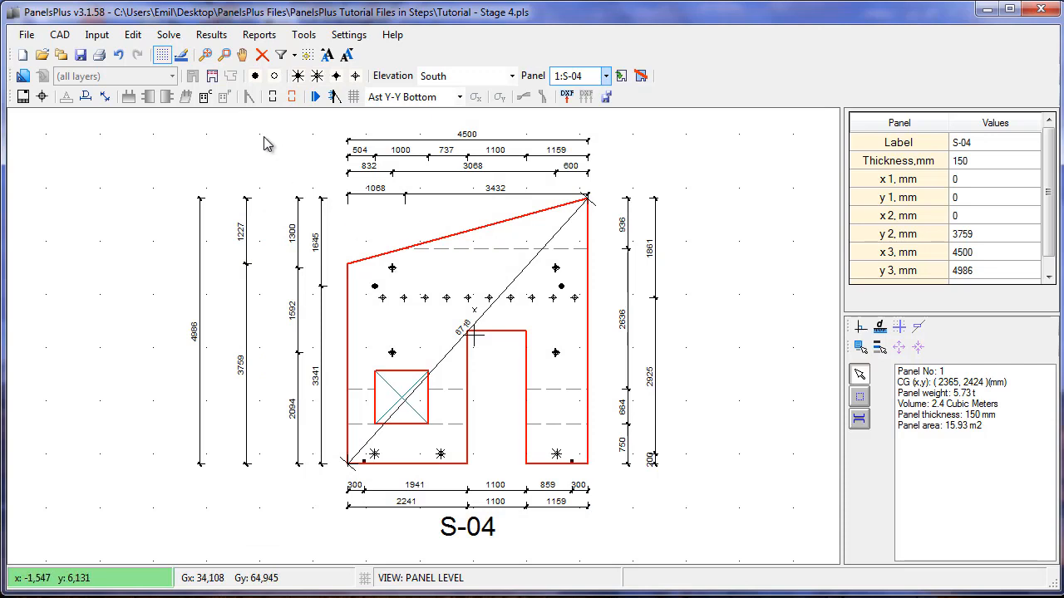
mouse_move(192, 108)
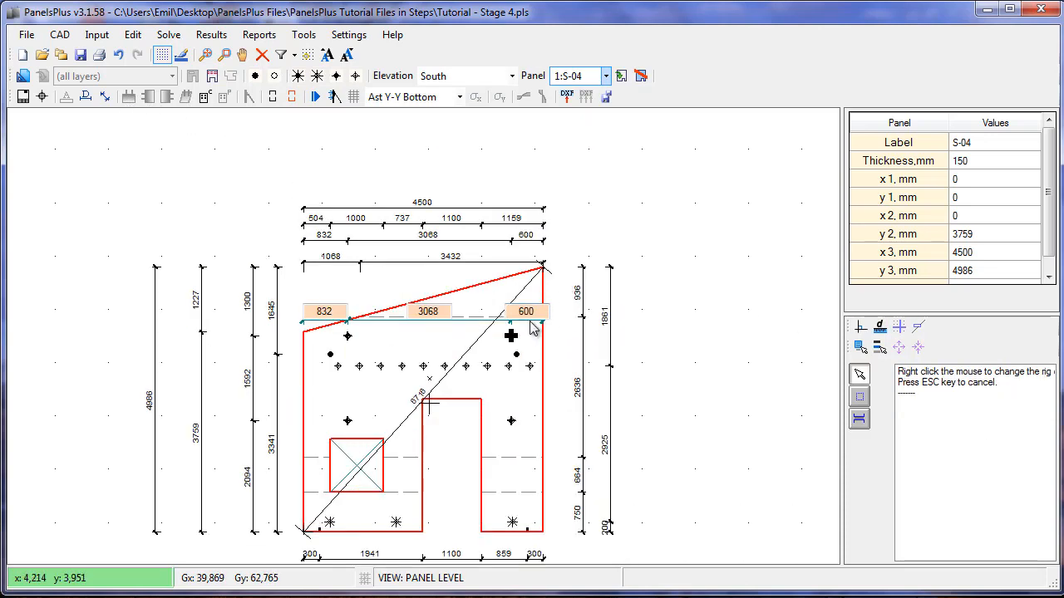
mouse_move(512, 341)
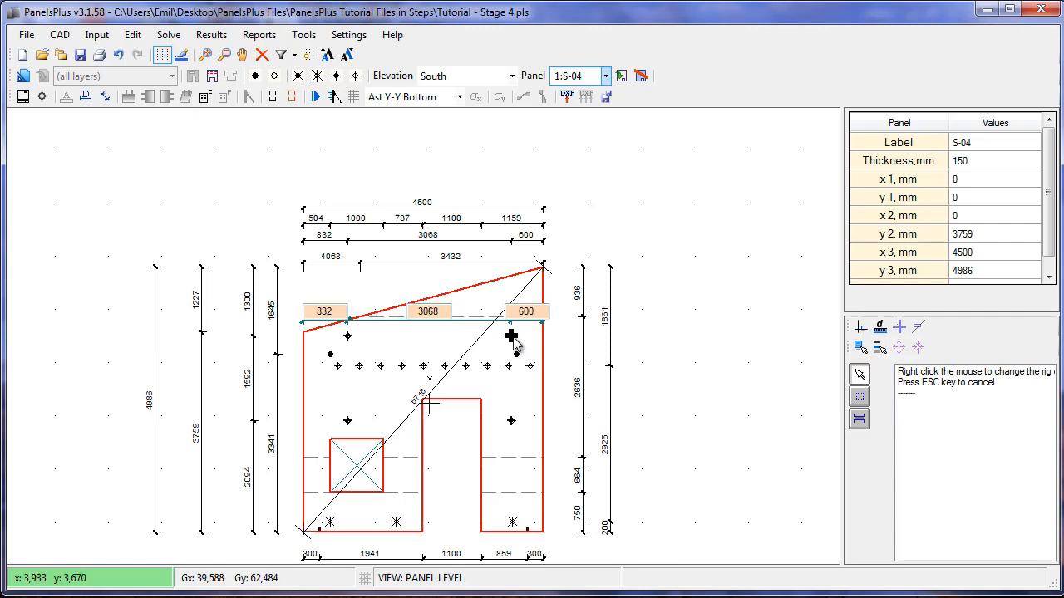
Pick a face lift arrangement for S-04's lifters, then move to panel S-02
right_click(512, 336)
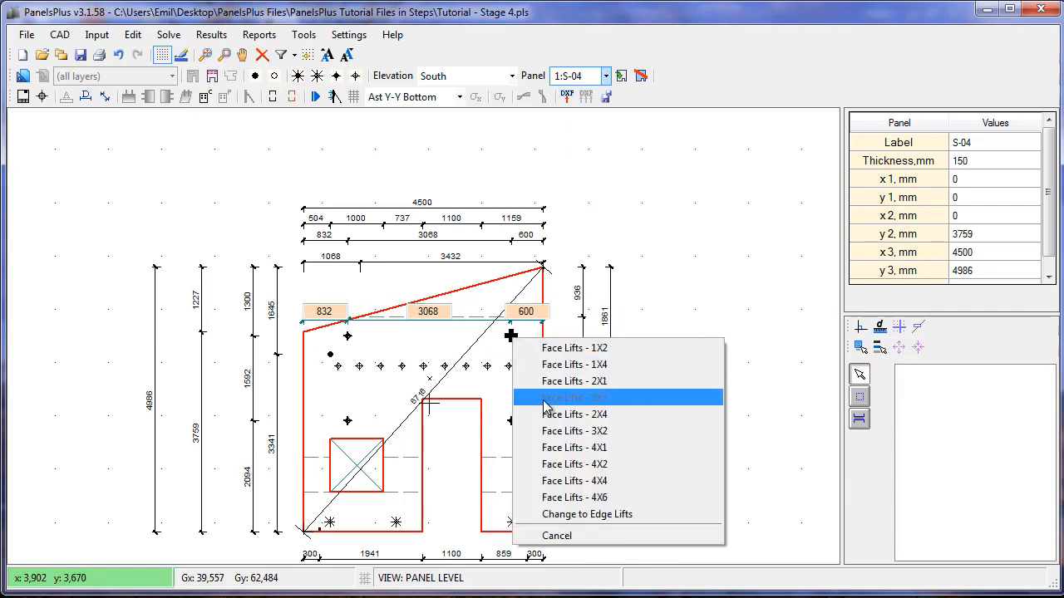
left_click(574, 397)
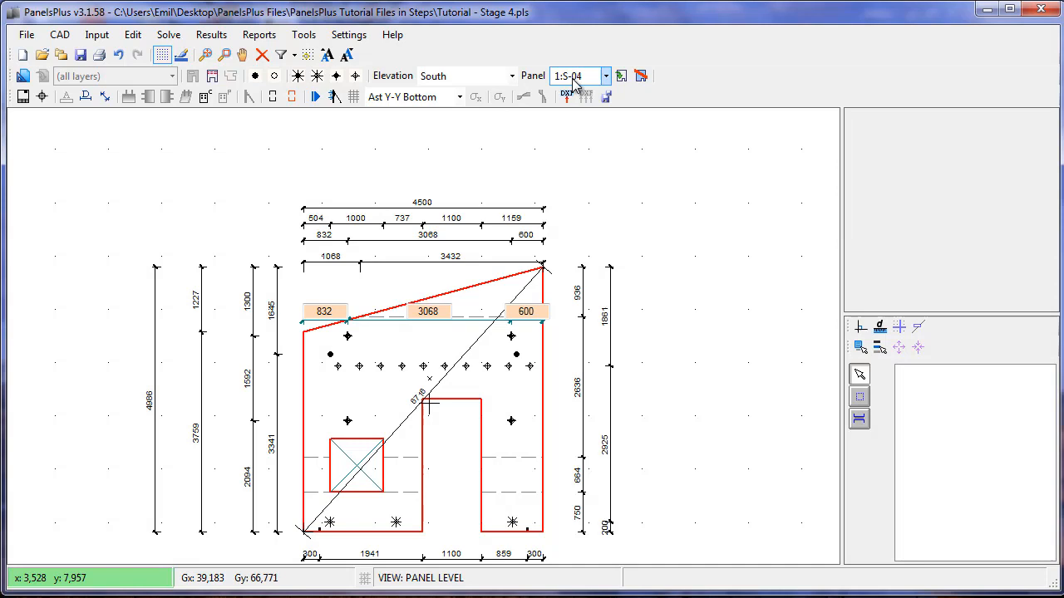
left_click(606, 77)
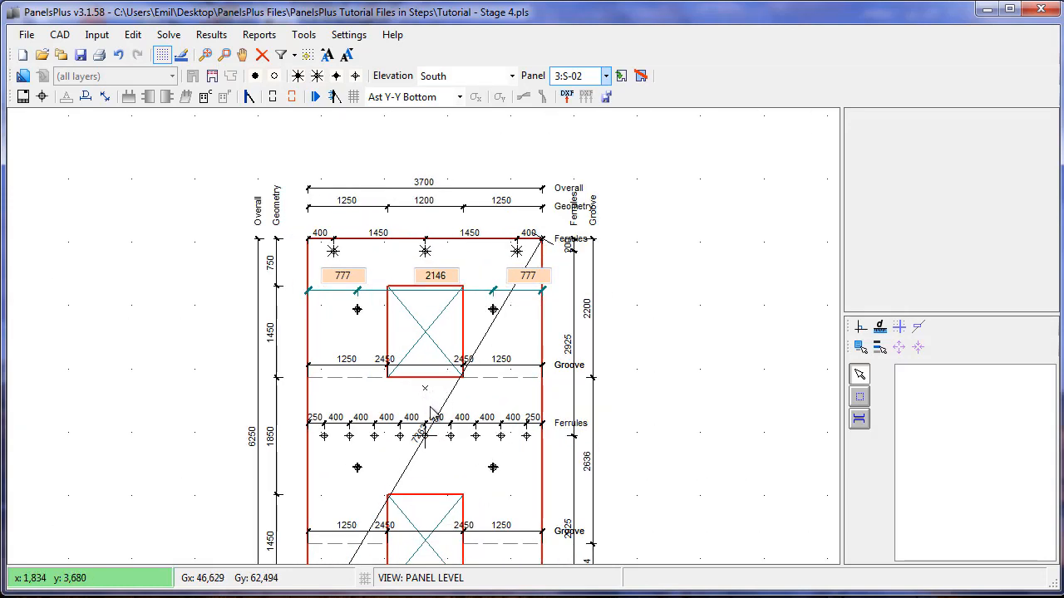
mouse_move(431, 447)
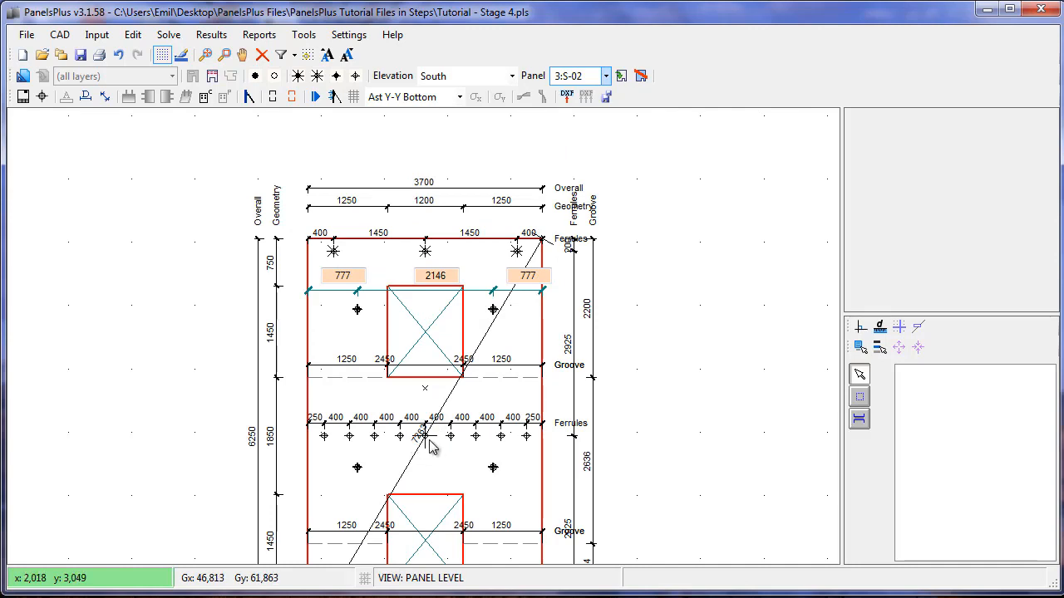
Switch to panel S-01 and finish placing its lifters
left_click(606, 77)
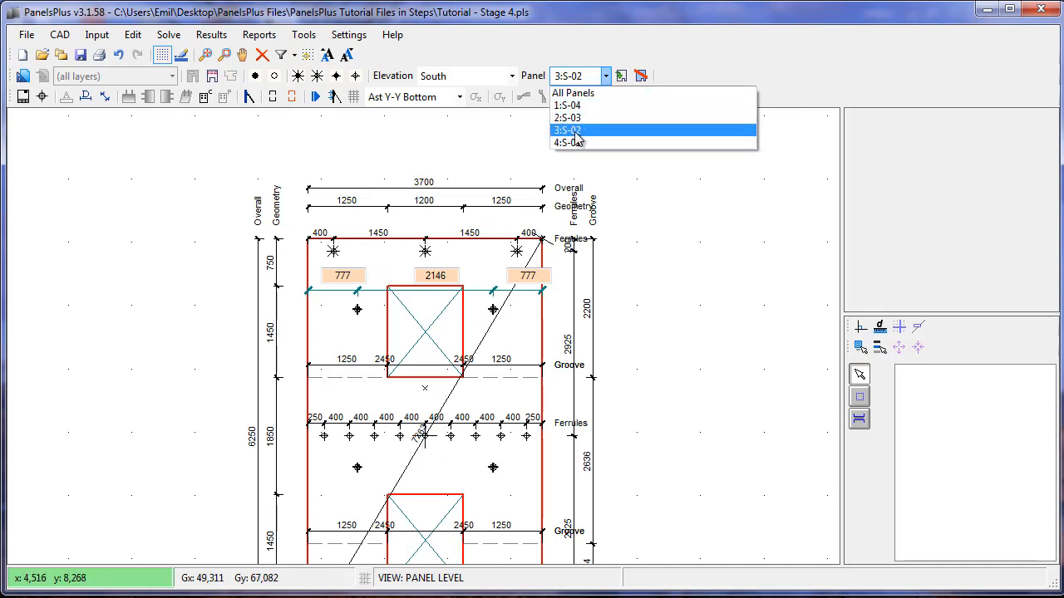
left_click(568, 143)
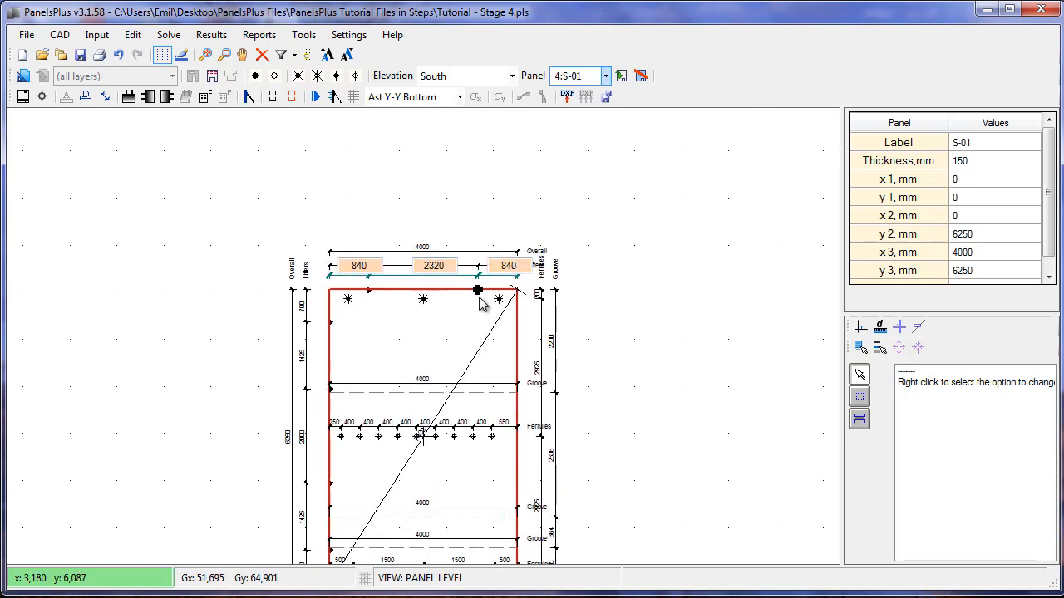
left_click(236, 77)
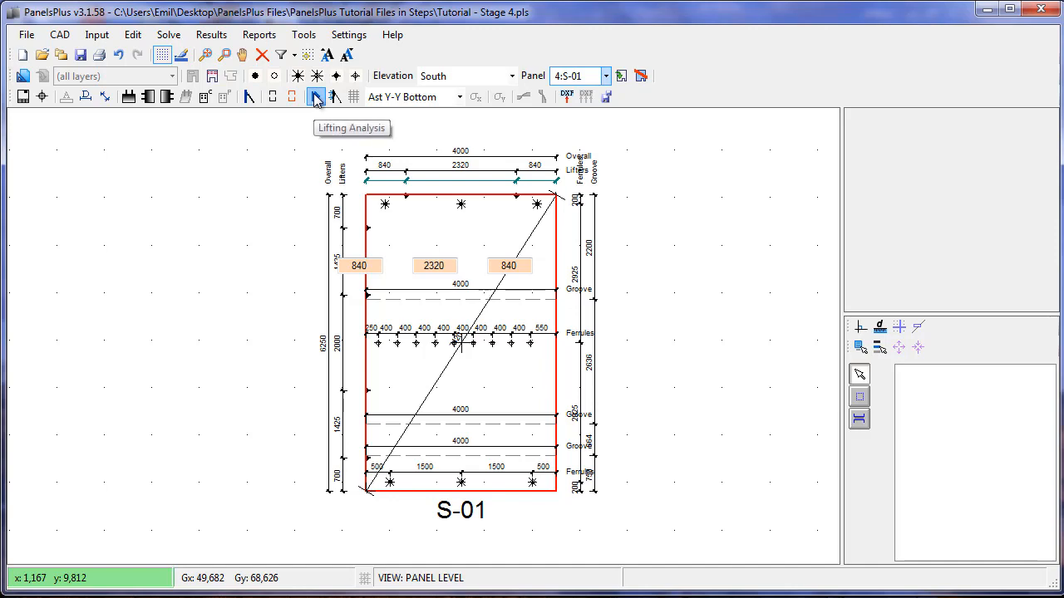
Run the lifting design on S-01, giving lifter loads of 2.7 t and 5.4 t
left_click(315, 96)
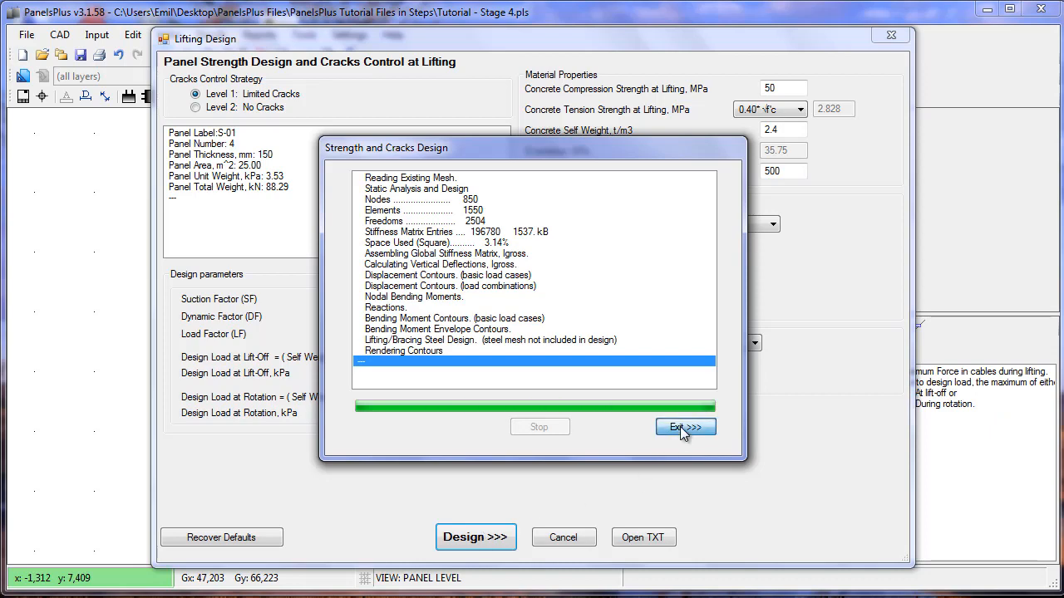
left_click(685, 425)
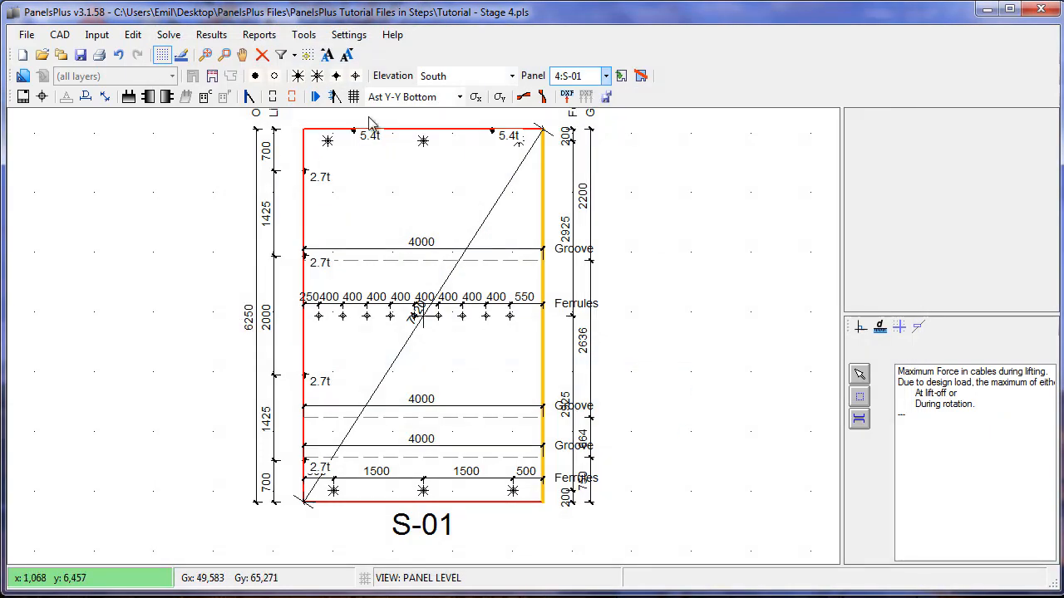
mouse_move(309, 57)
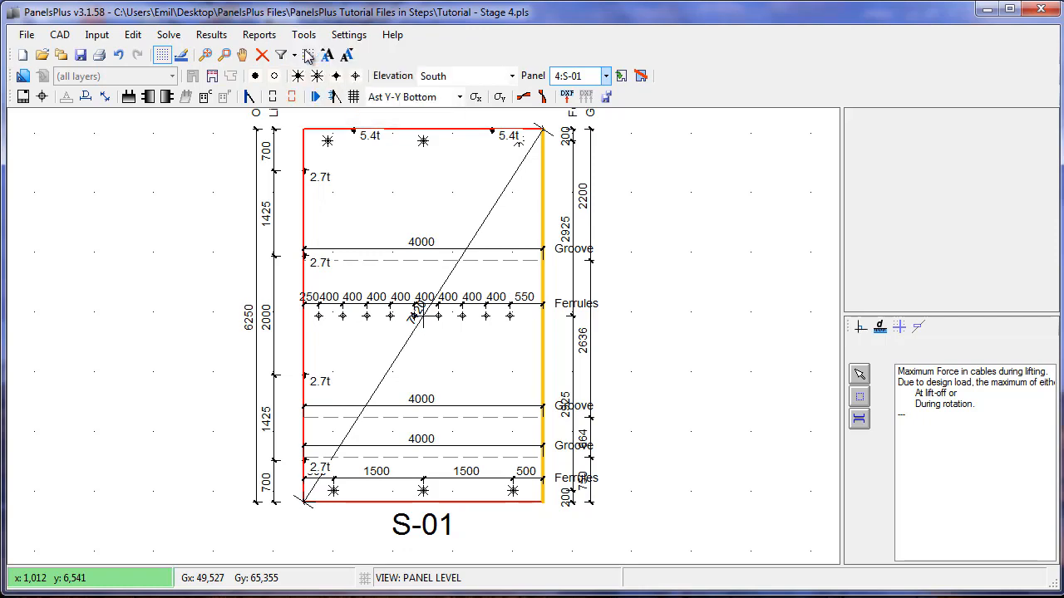
left_click(309, 53)
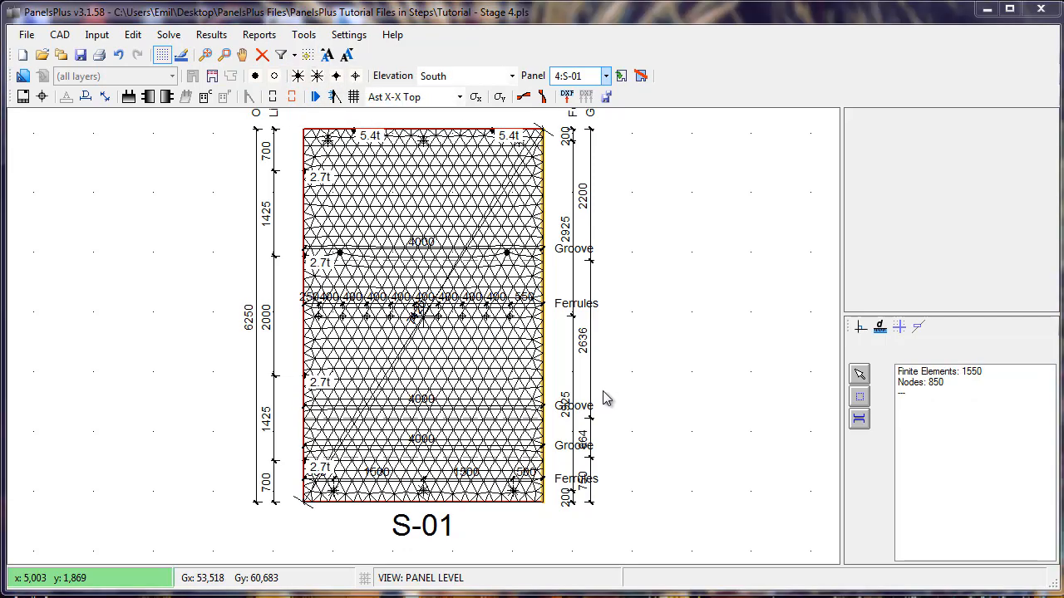
mouse_move(555, 322)
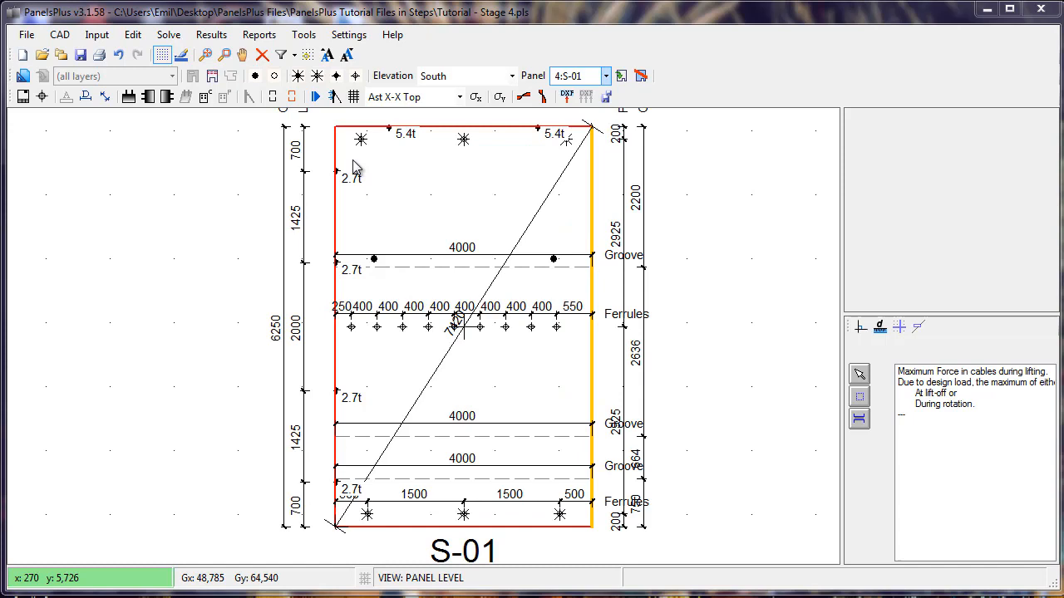
mouse_move(341, 292)
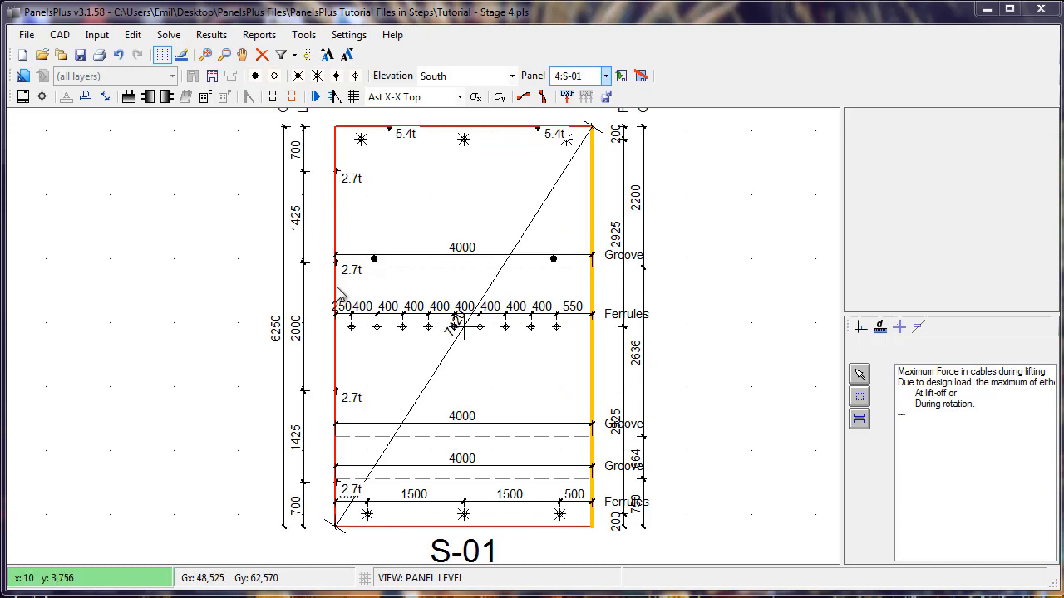
mouse_move(380, 289)
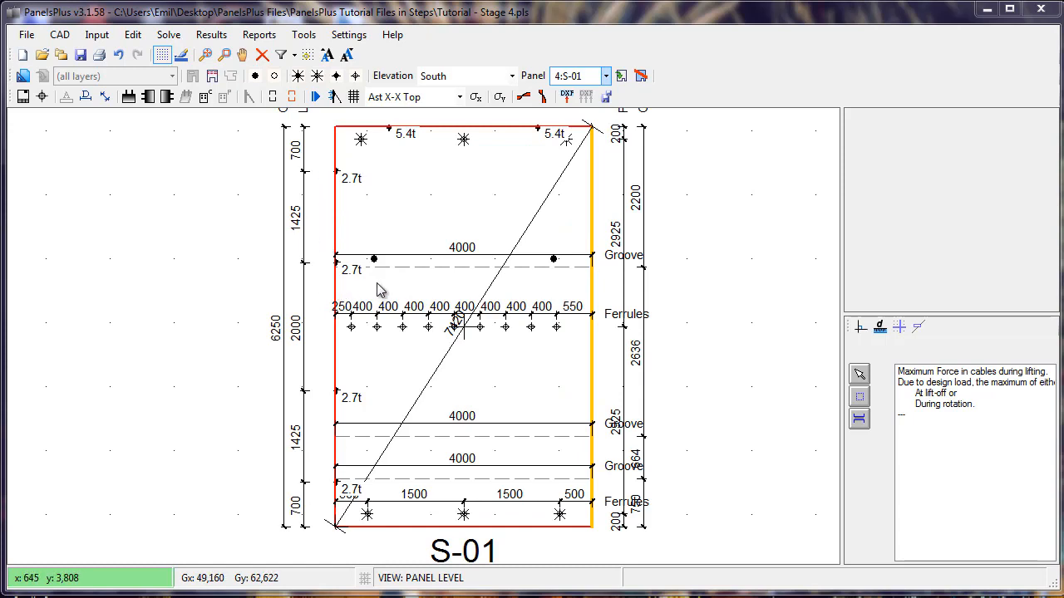
mouse_move(432, 146)
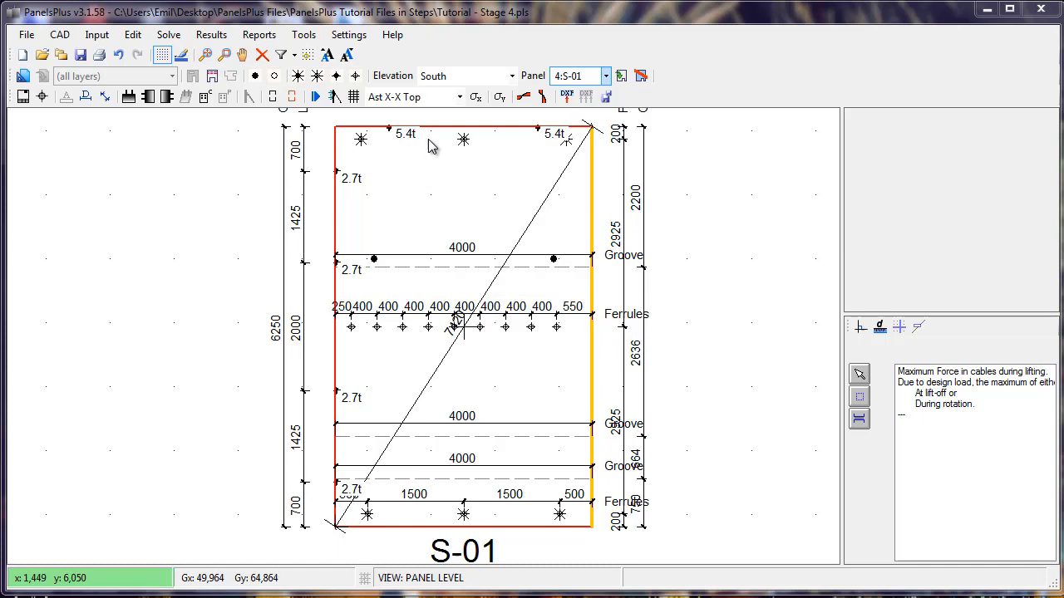
Display S-01's X-X tensile stress as filled colour contours with Ast Y-Y Bottom reinforcement
left_click(476, 97)
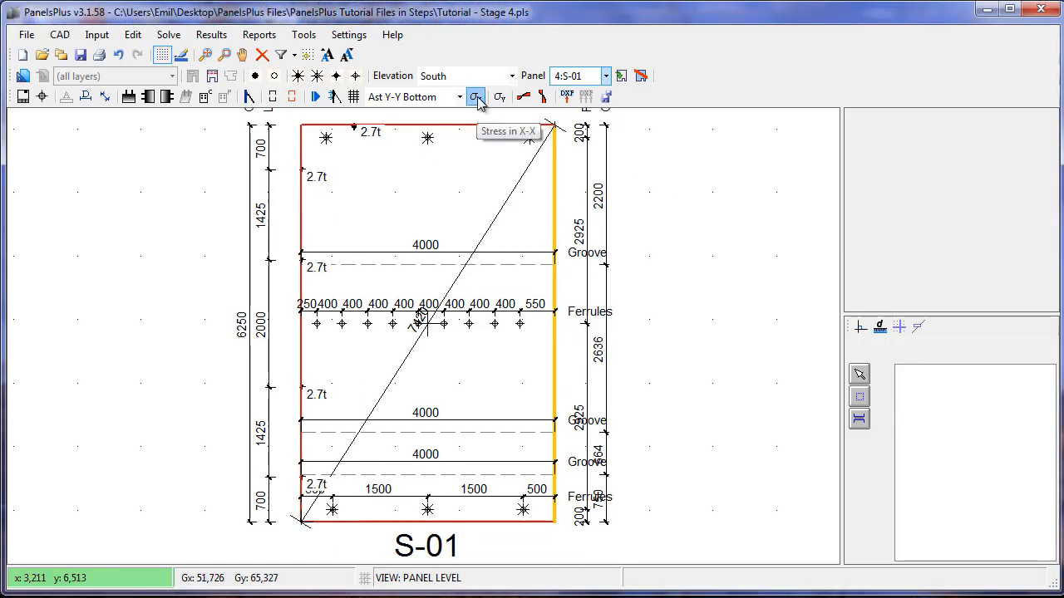
left_click(475, 96)
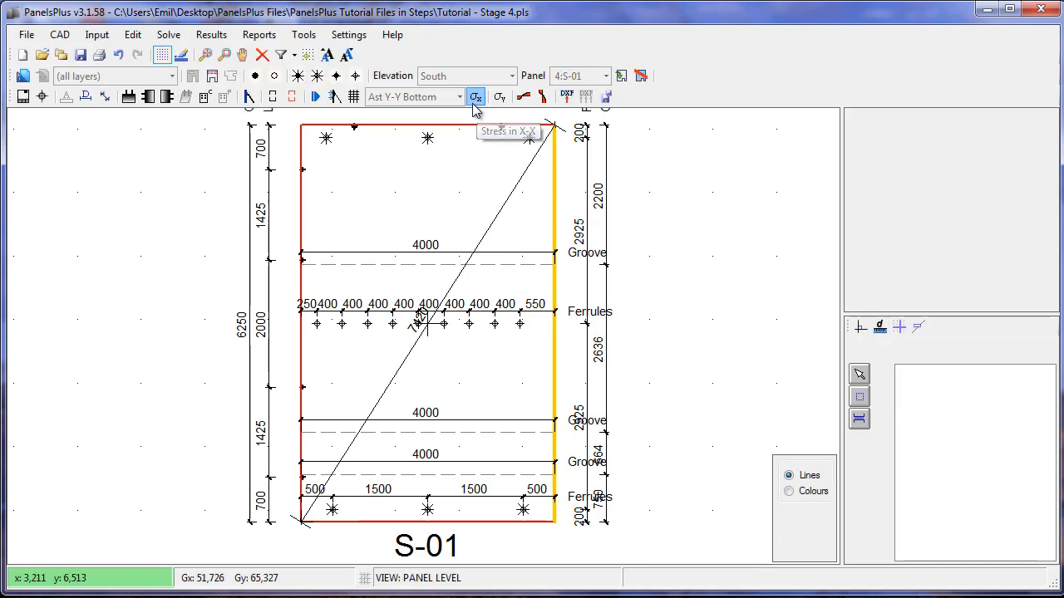
left_click(475, 96)
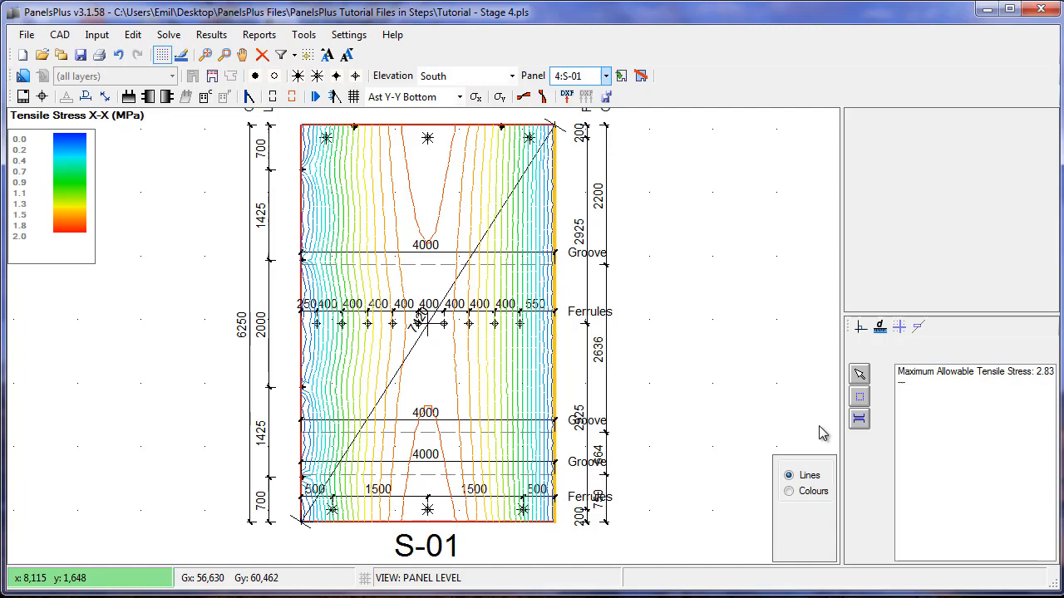
left_click(788, 492)
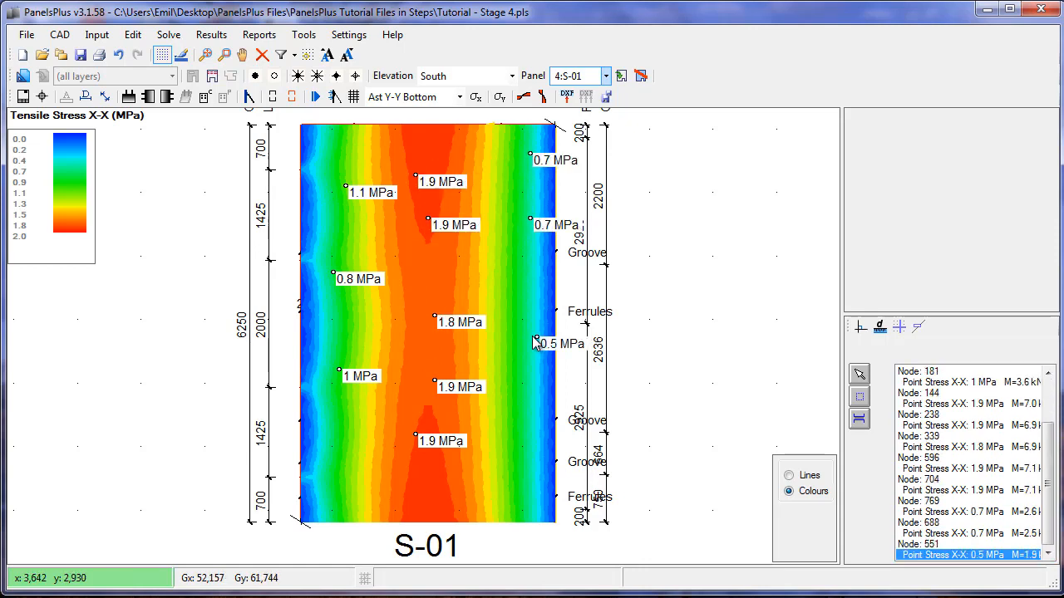
Cut horizontal and vertical moment sections through S-01, Mmax 7.0 and 1.4 kNm/m
left_click(542, 96)
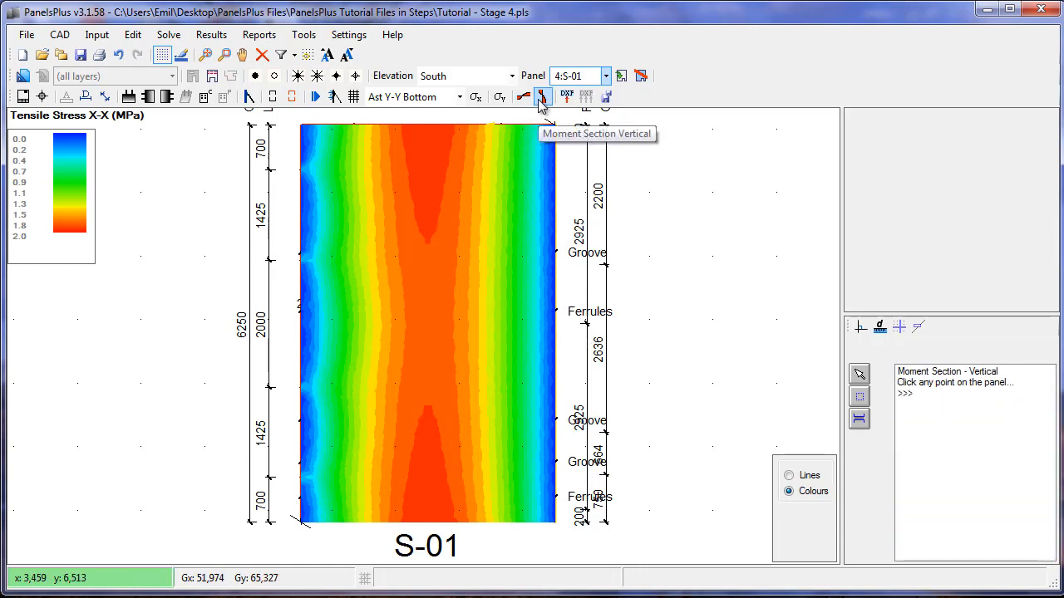
left_click(542, 96)
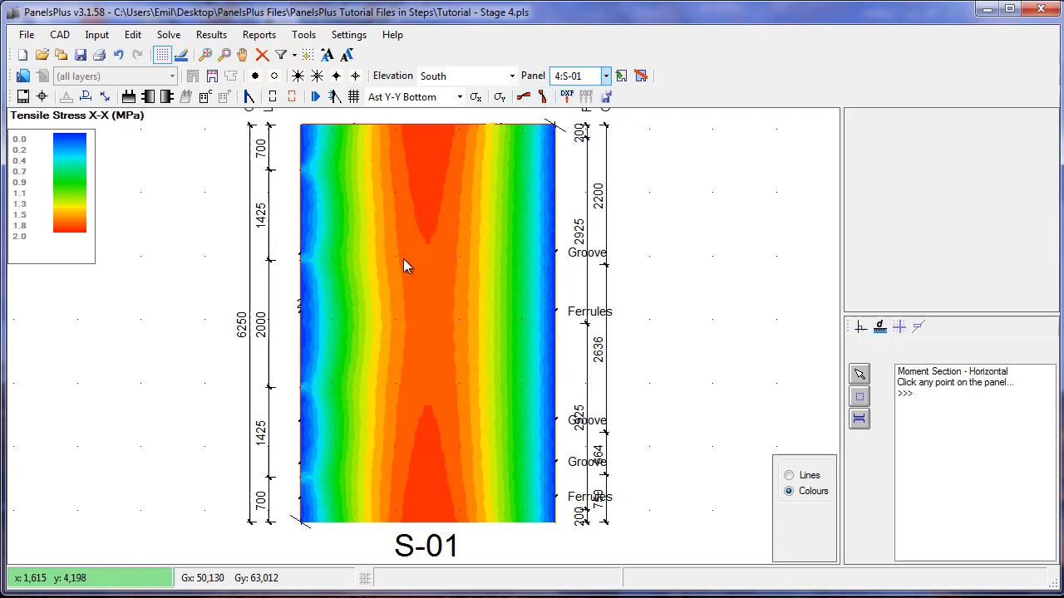
left_click(407, 264)
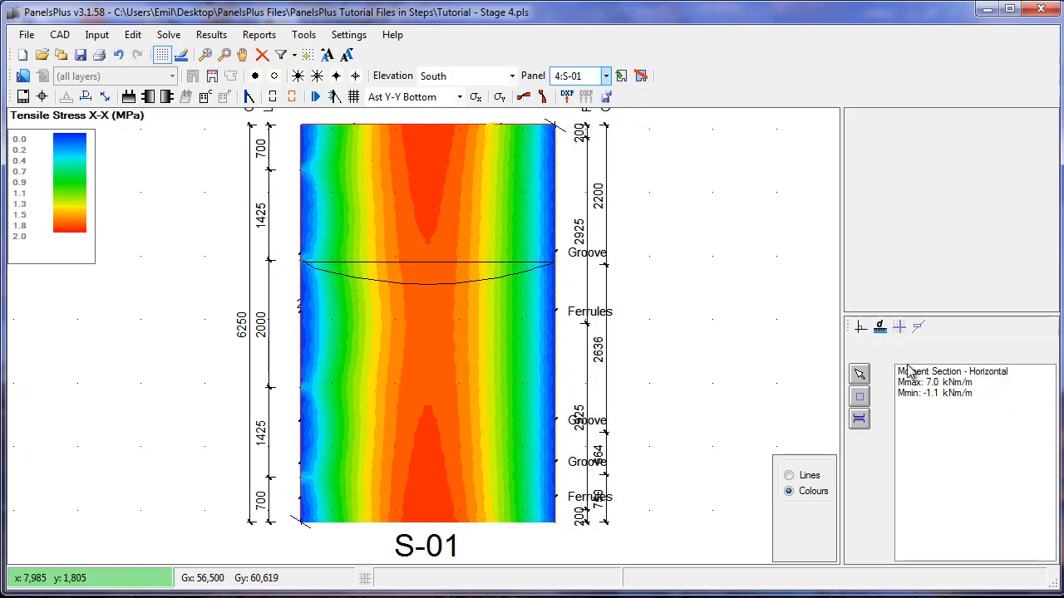
mouse_move(635, 160)
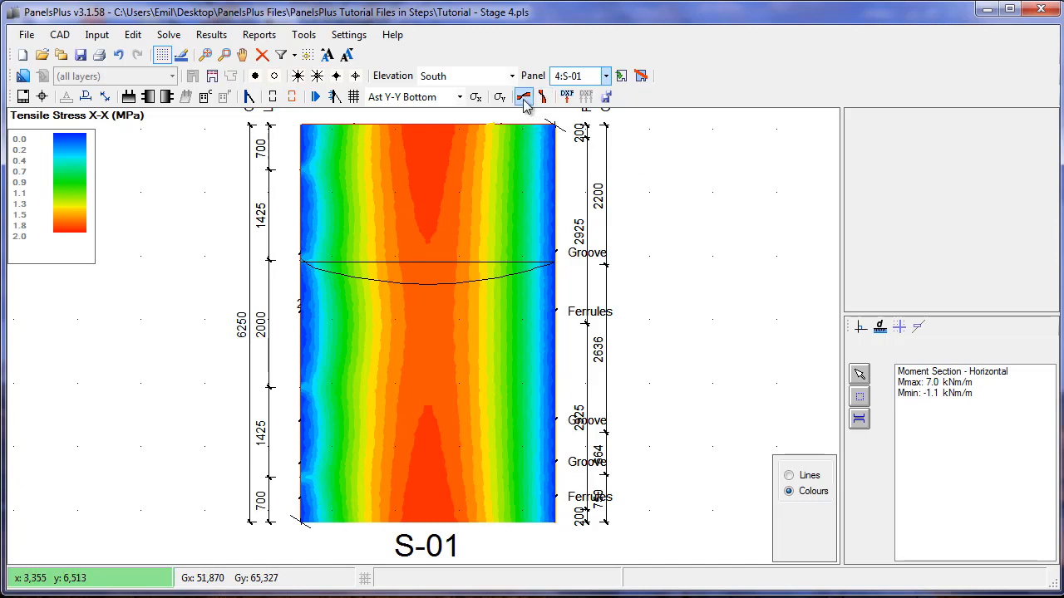
left_click(524, 95)
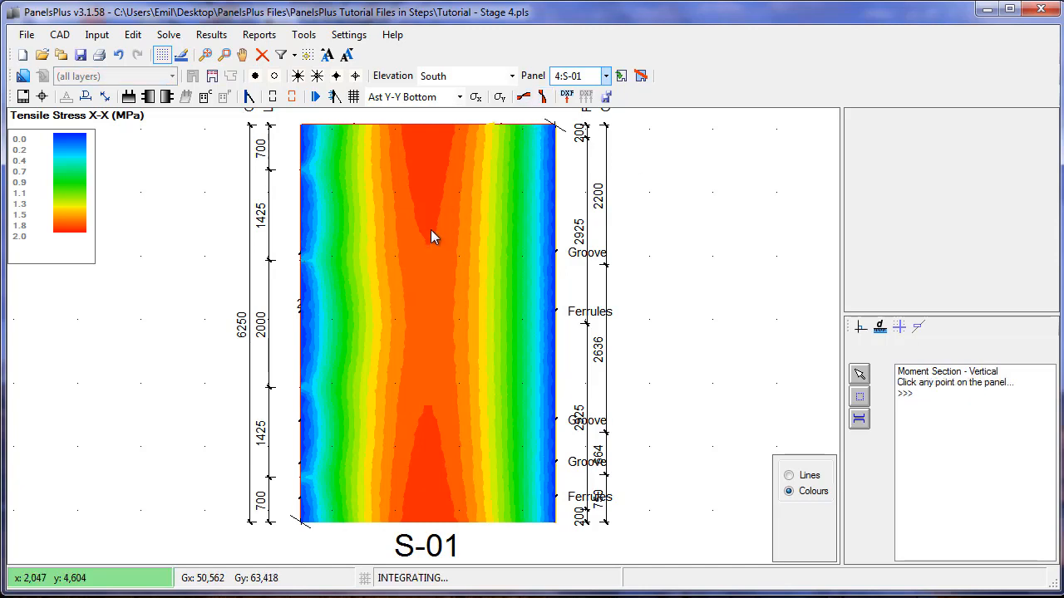
left_click(432, 221)
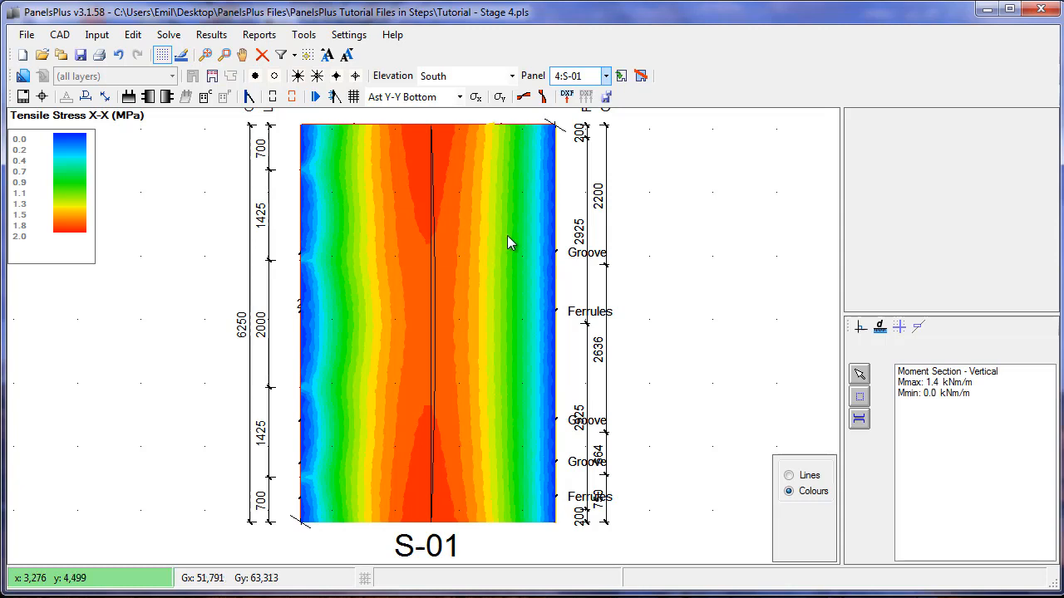
mouse_move(265, 103)
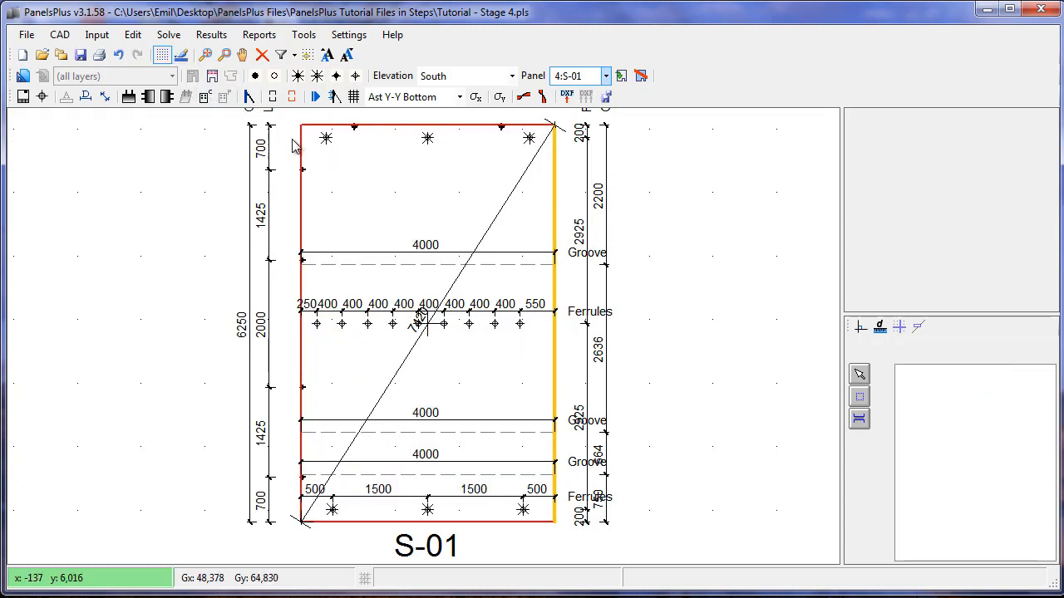
mouse_move(250, 97)
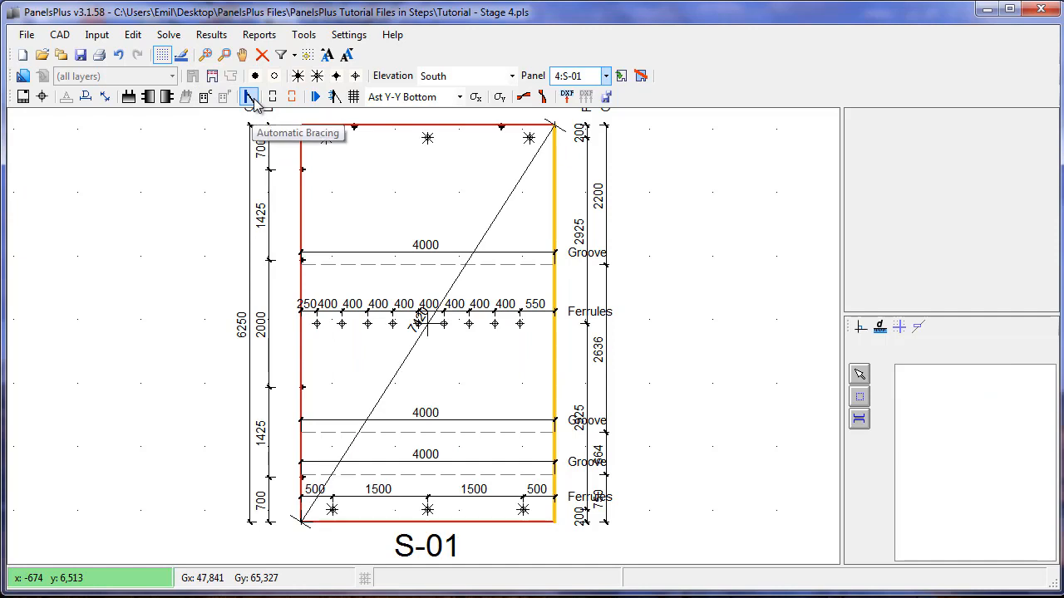
Brace S-01 automatically with brace type 1, reaching the 60° / 0.7 kPa wind settings
left_click(249, 97)
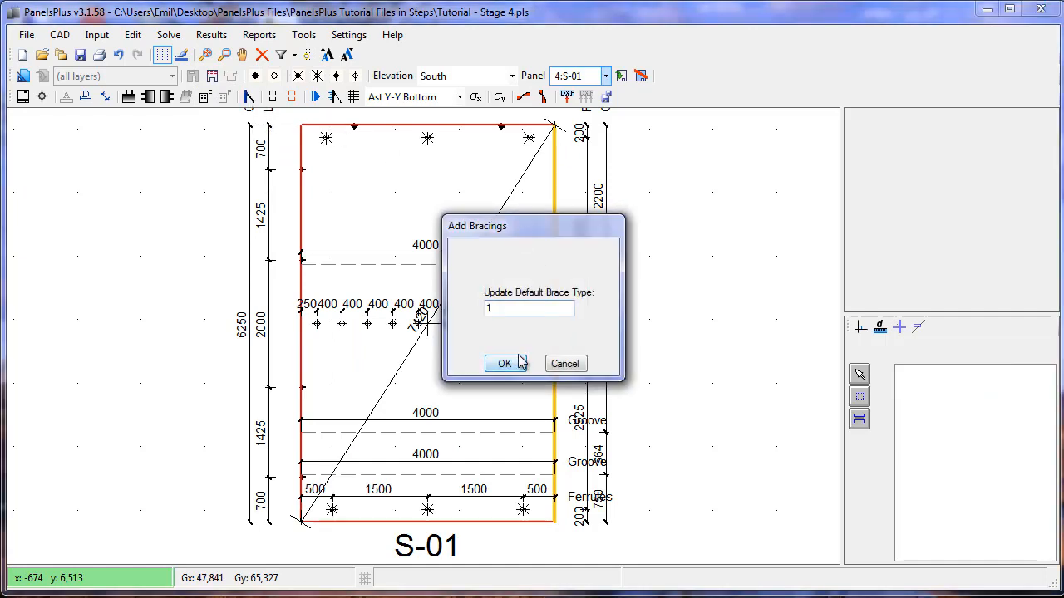
left_click(504, 362)
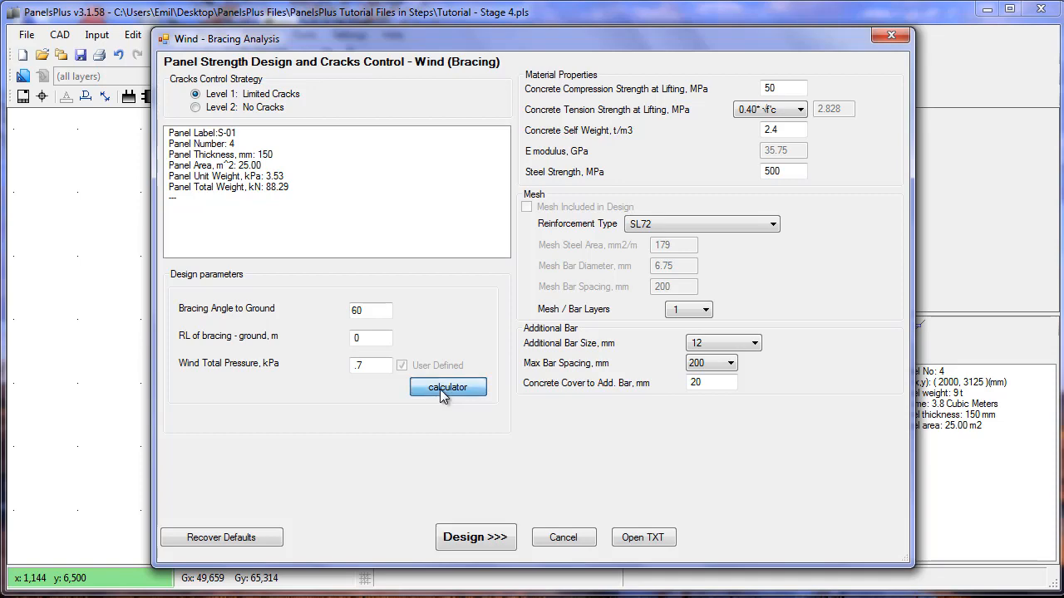
Run the wind bracing design at 0.7 kPa total pressure, giving 13.1 kN brace forces
left_click(447, 387)
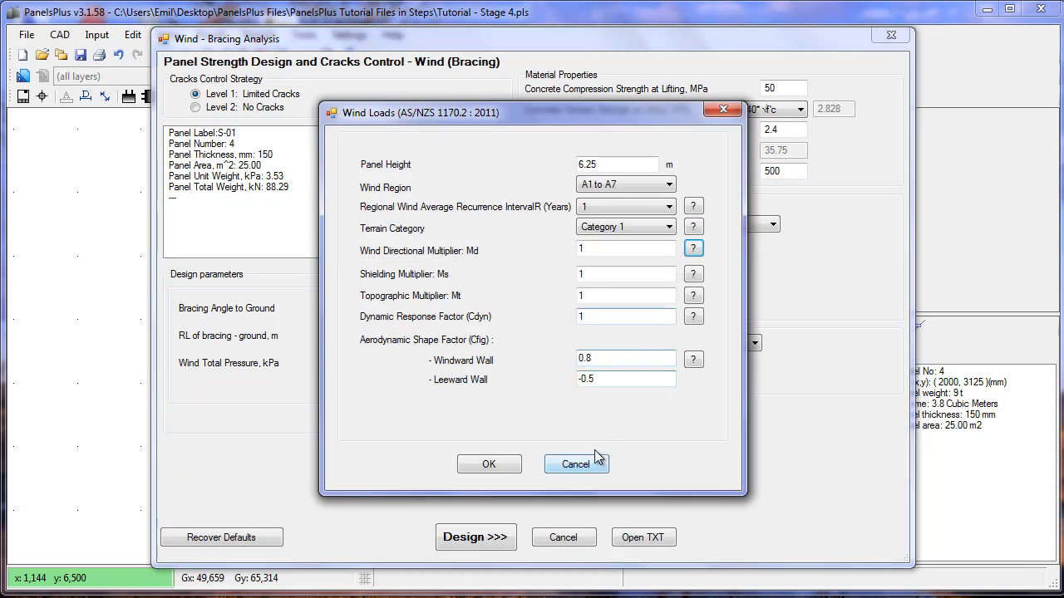
left_click(575, 464)
type("0.7")
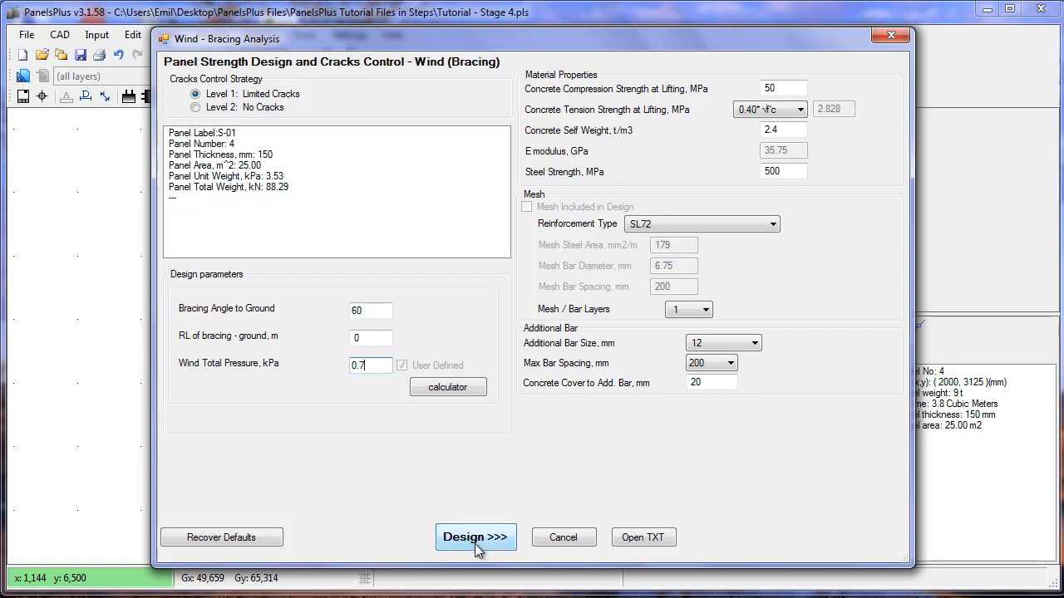
left_click(475, 537)
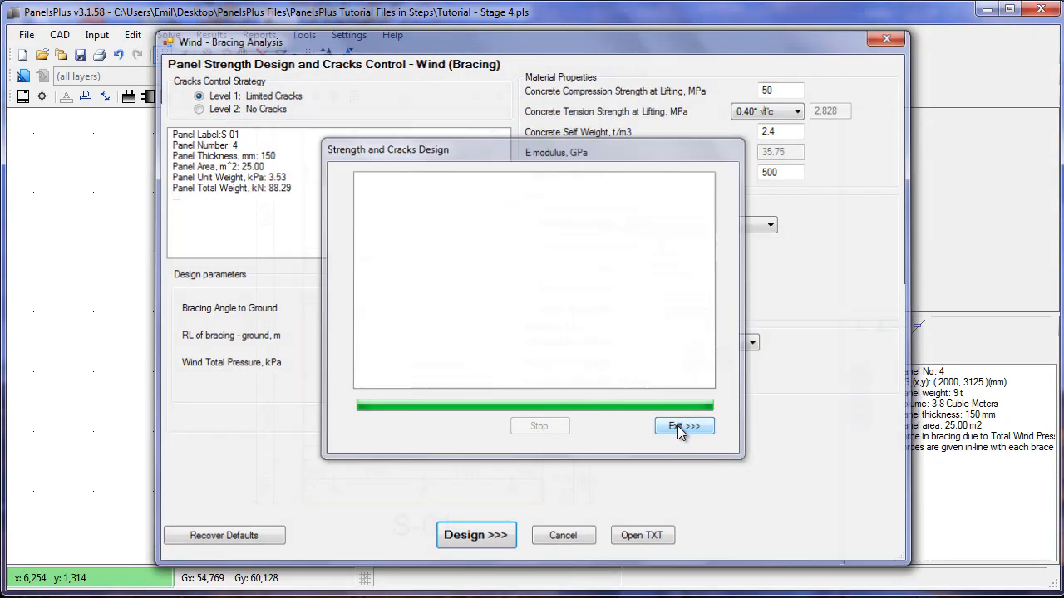
left_click(683, 426)
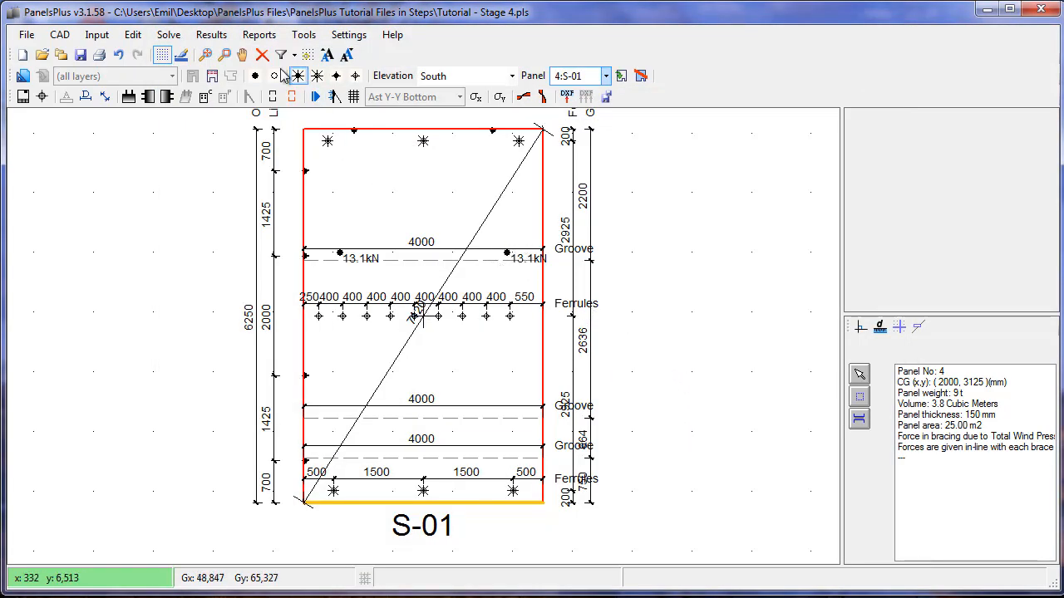
Review the bracing report listing 13.1 kN for S-01, then close it
left_click(259, 33)
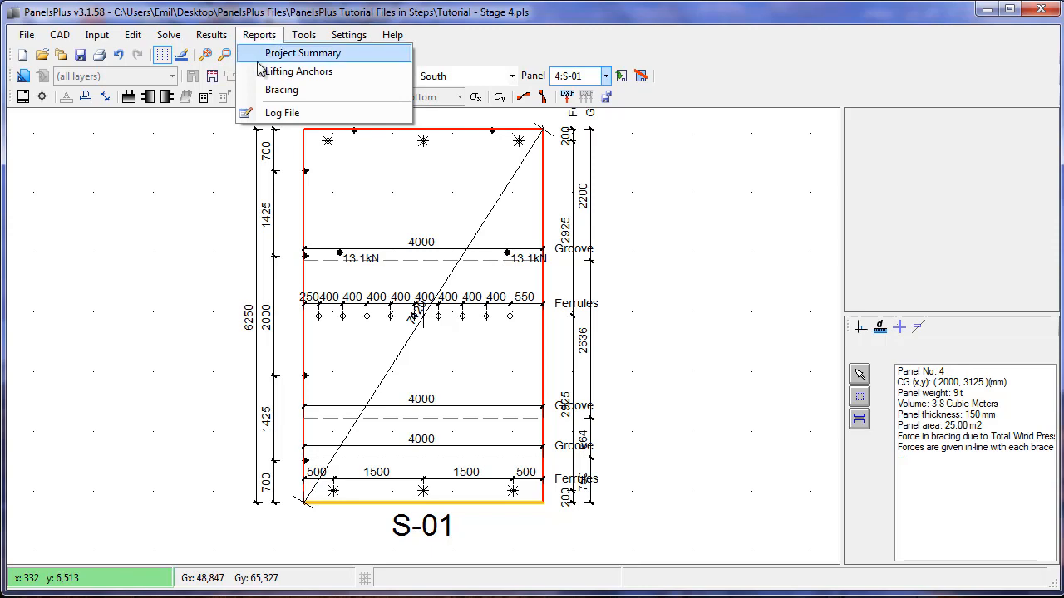
left_click(281, 89)
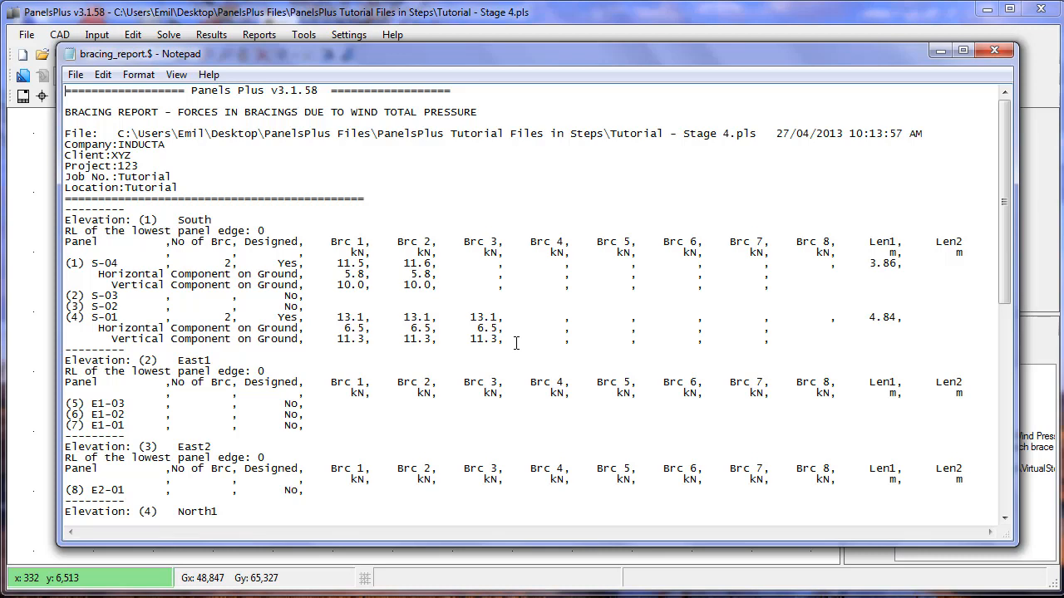
mouse_move(778, 41)
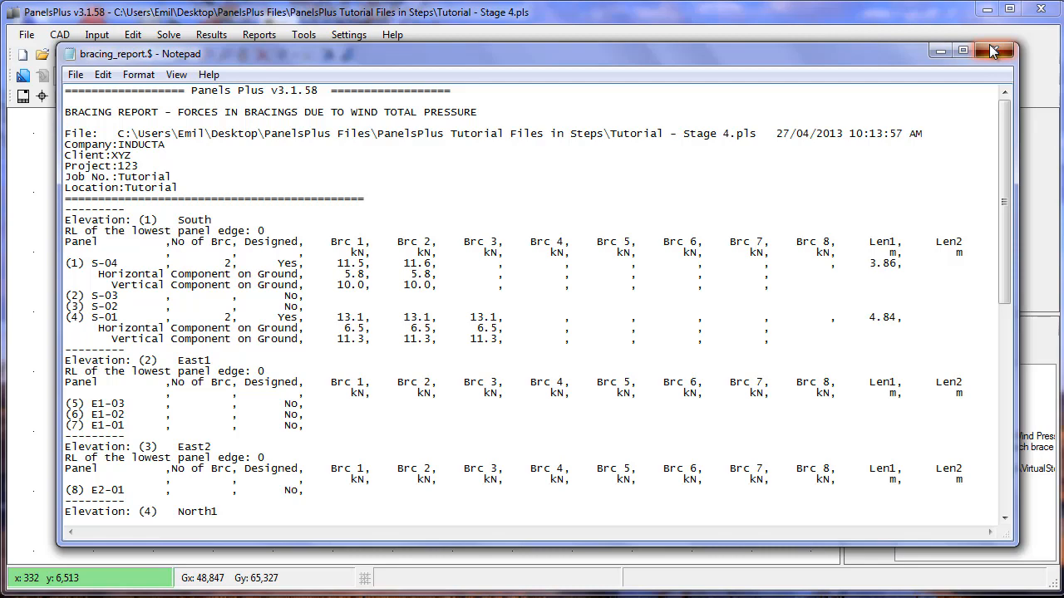
left_click(994, 50)
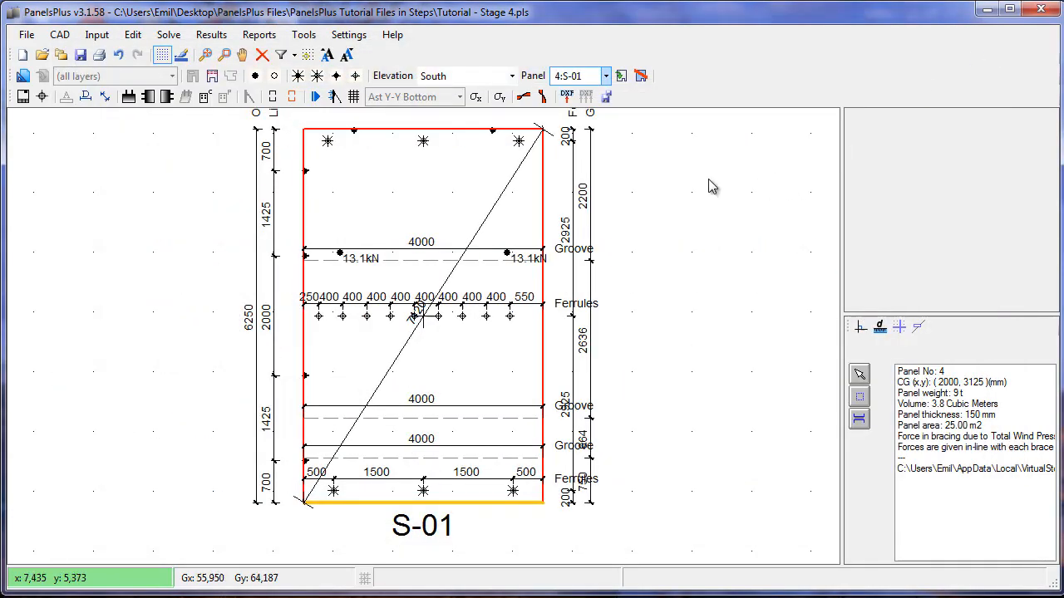
mouse_move(356, 96)
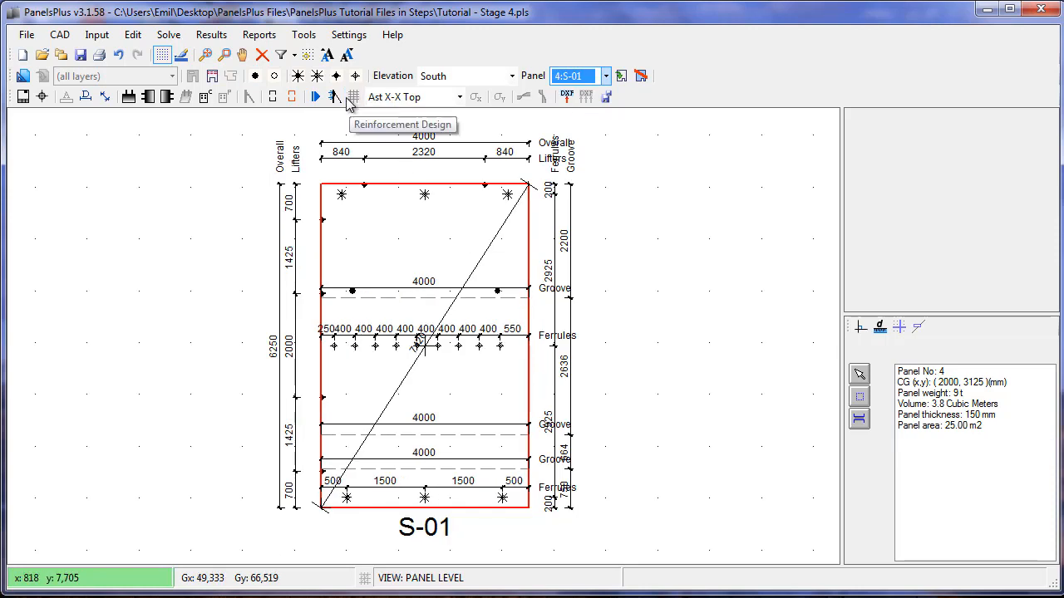
mouse_move(413, 96)
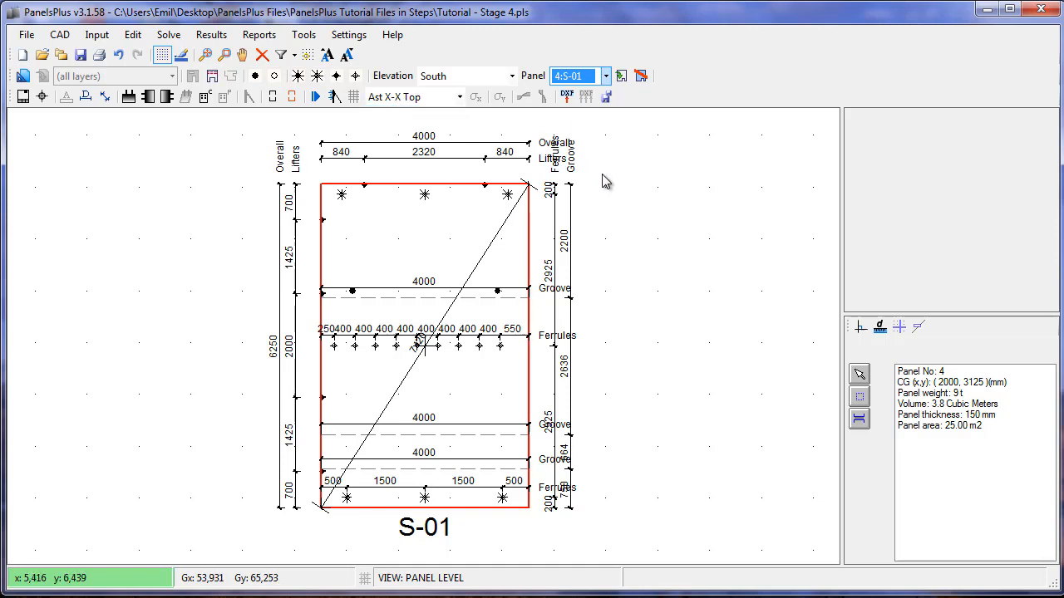
Show the Panel dropdown list of South elevation panels
left_click(605, 76)
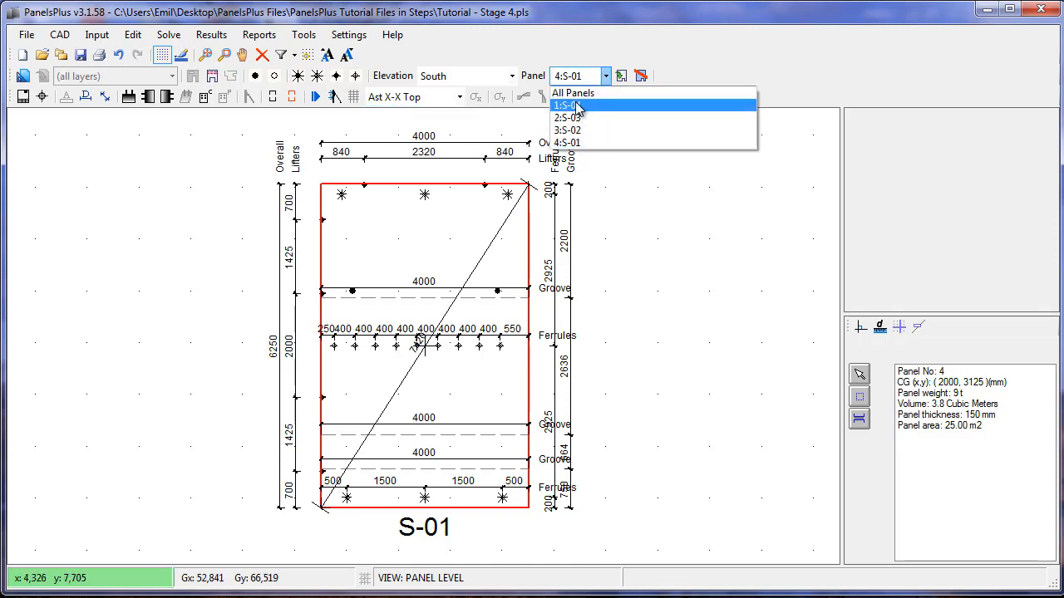
Switch to panel 1:S-04 with its opening, grooves and ferrules dimensioned
left_click(567, 105)
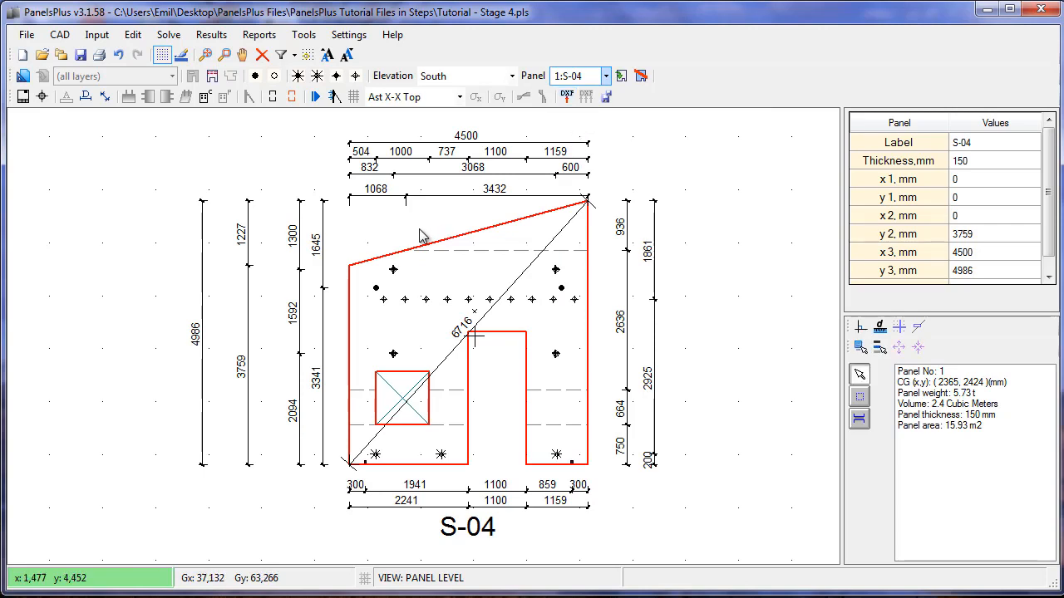
mouse_move(77, 97)
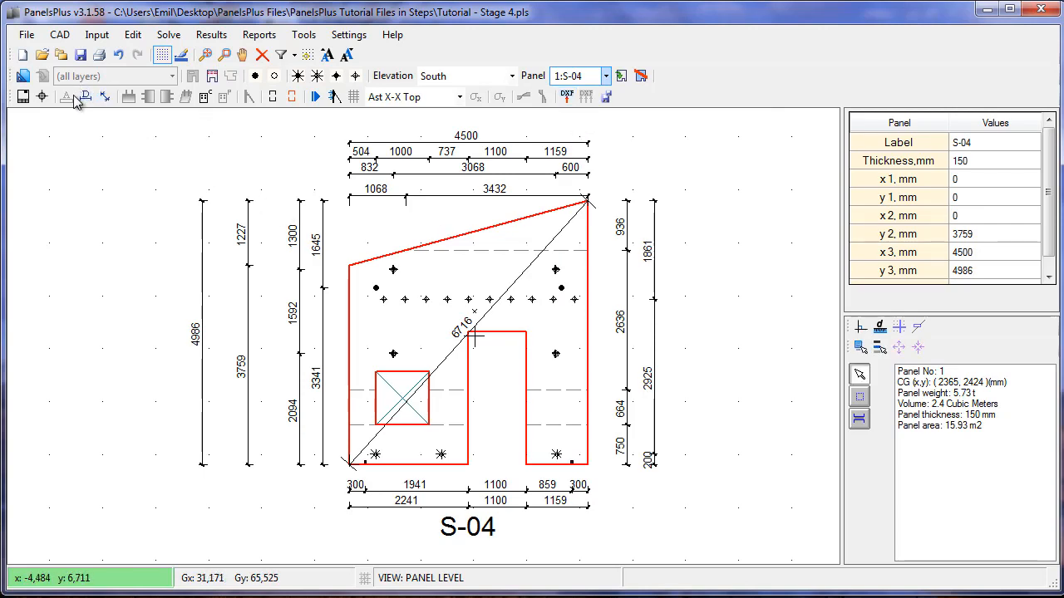
mouse_move(340, 256)
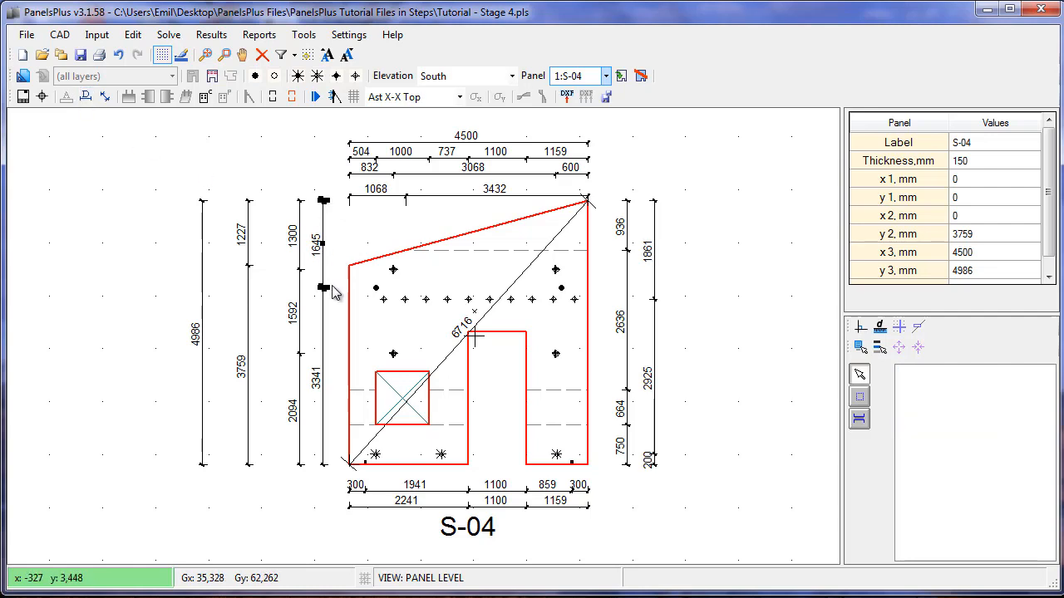
mouse_move(331, 310)
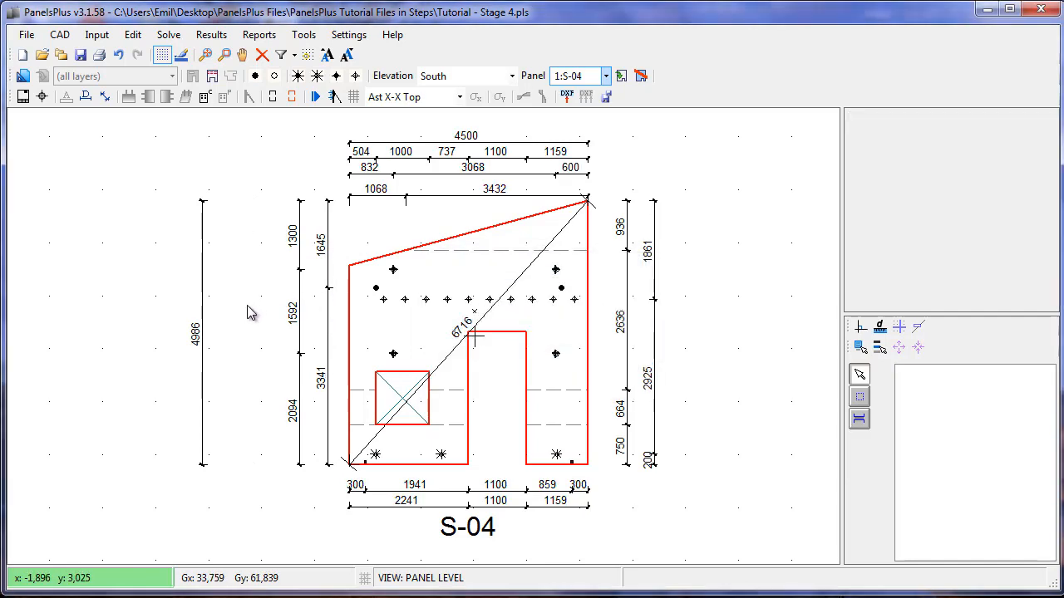
left_click(203, 333)
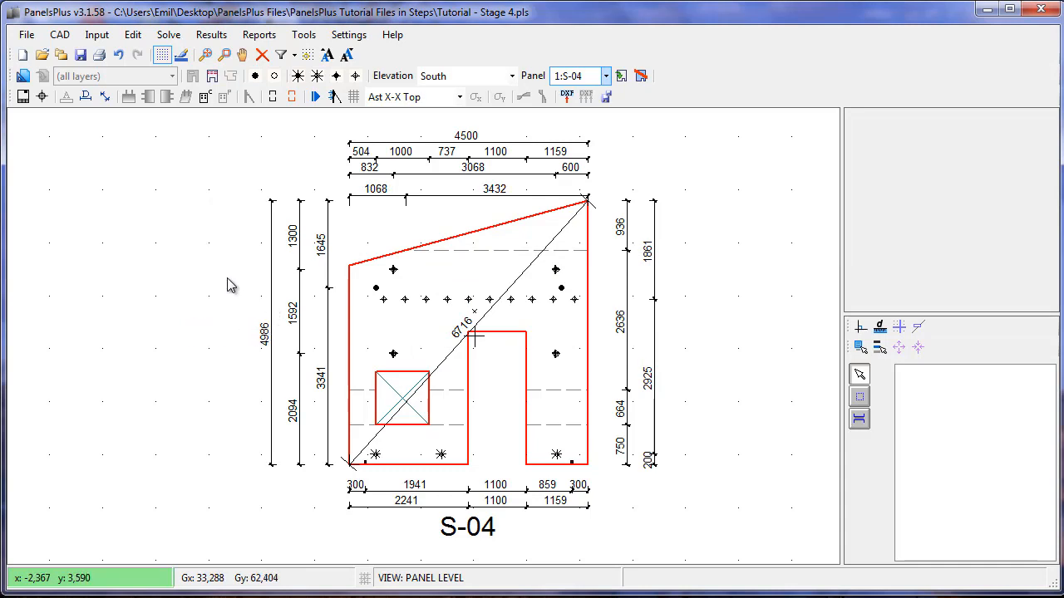
mouse_move(349, 33)
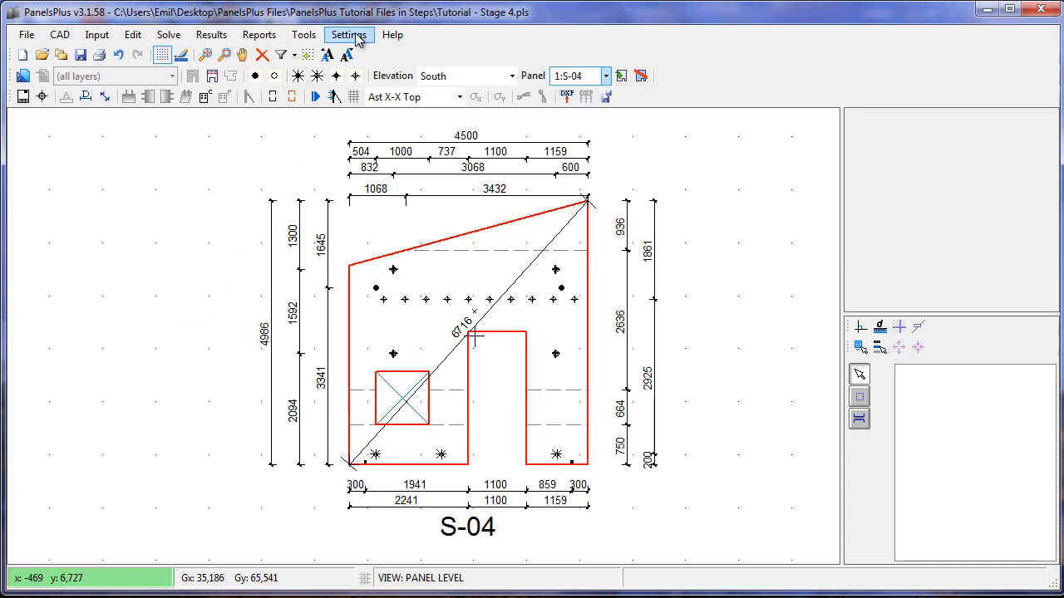
mouse_move(196, 211)
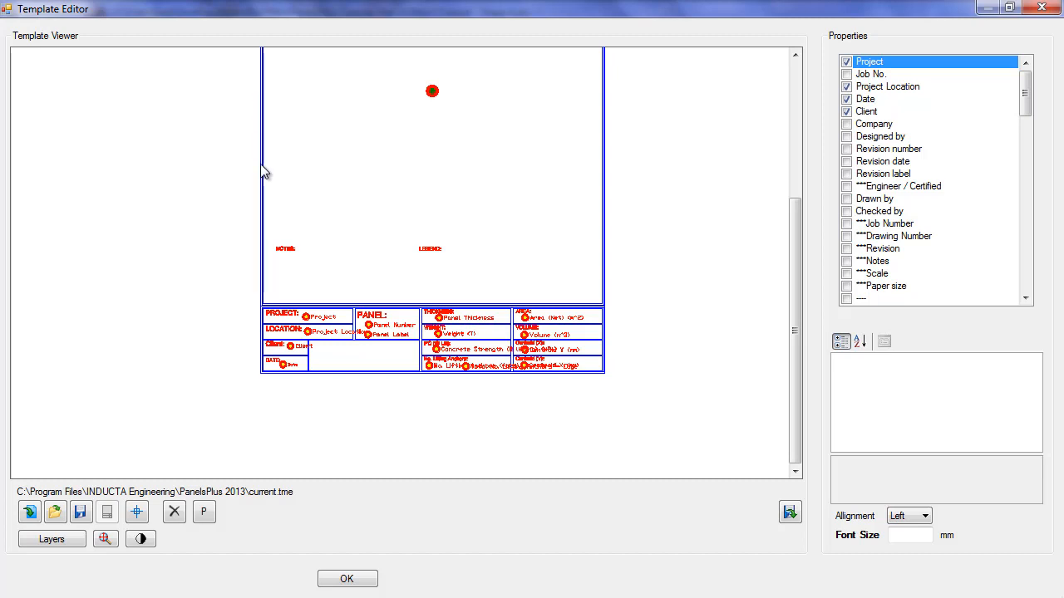
mouse_move(274, 358)
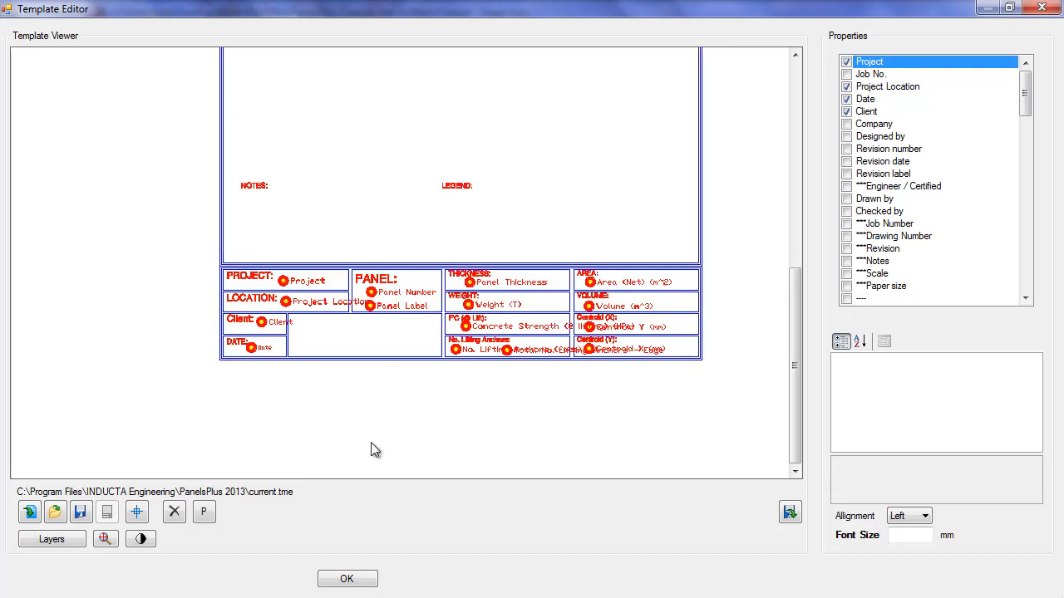
left_click(346, 578)
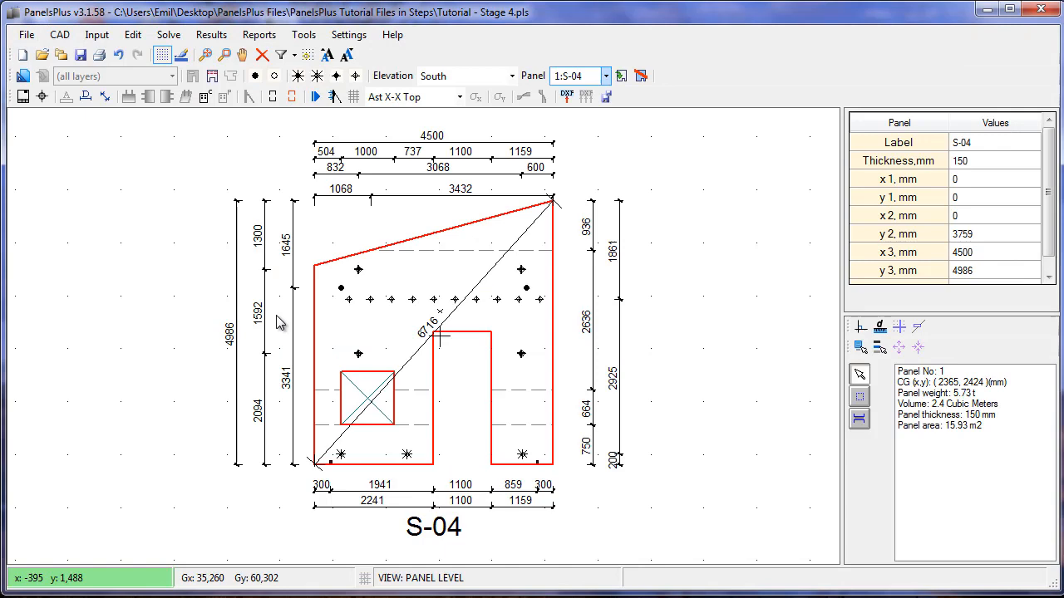
mouse_move(23, 96)
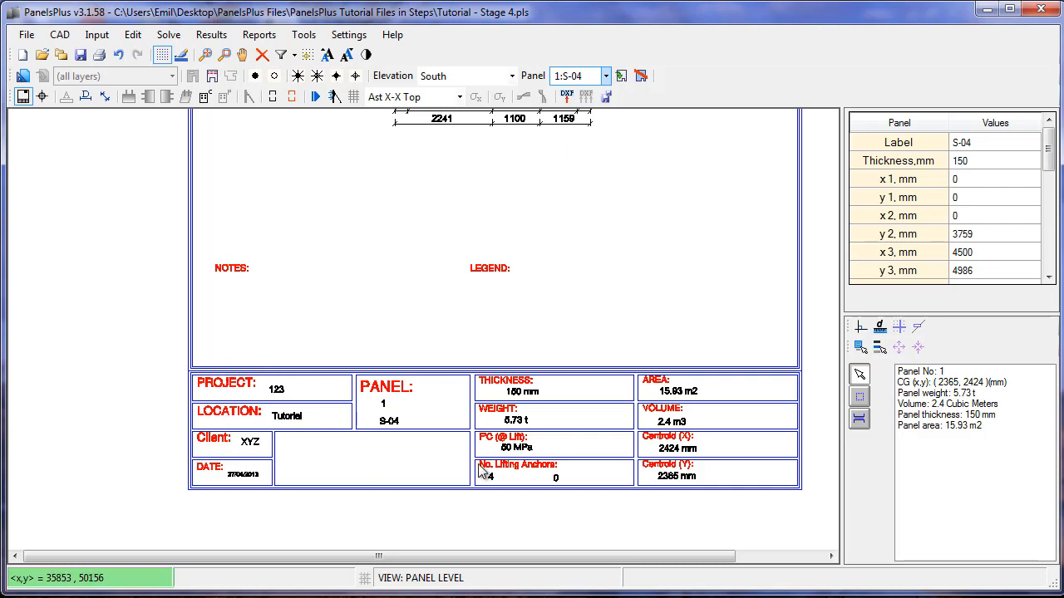
mouse_move(602, 149)
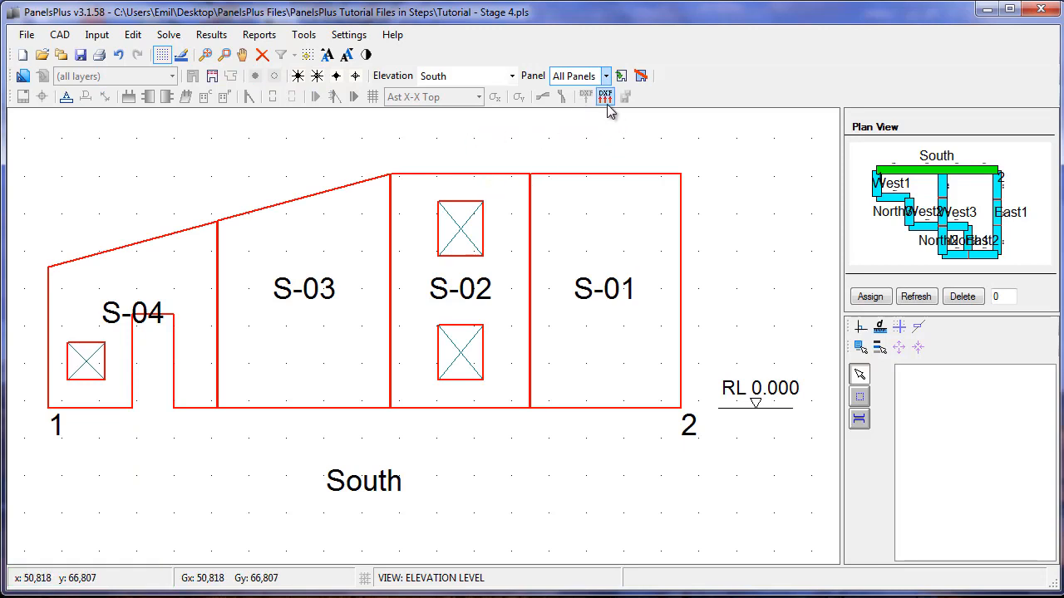
mouse_move(605, 97)
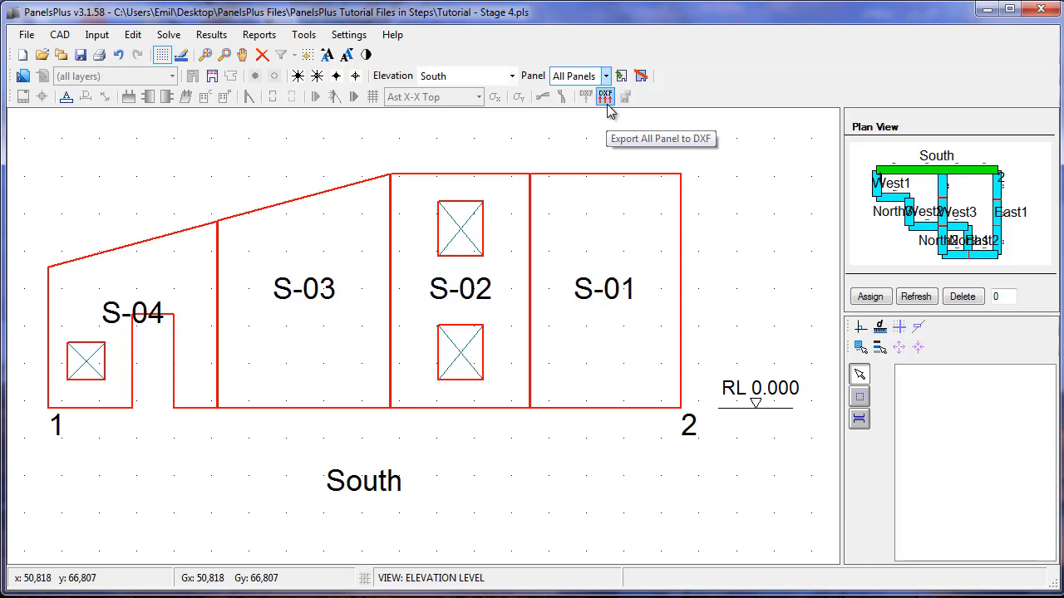
Export all South elevation panels to South-b.dxf on the Desktop and confirm the save
left_click(605, 93)
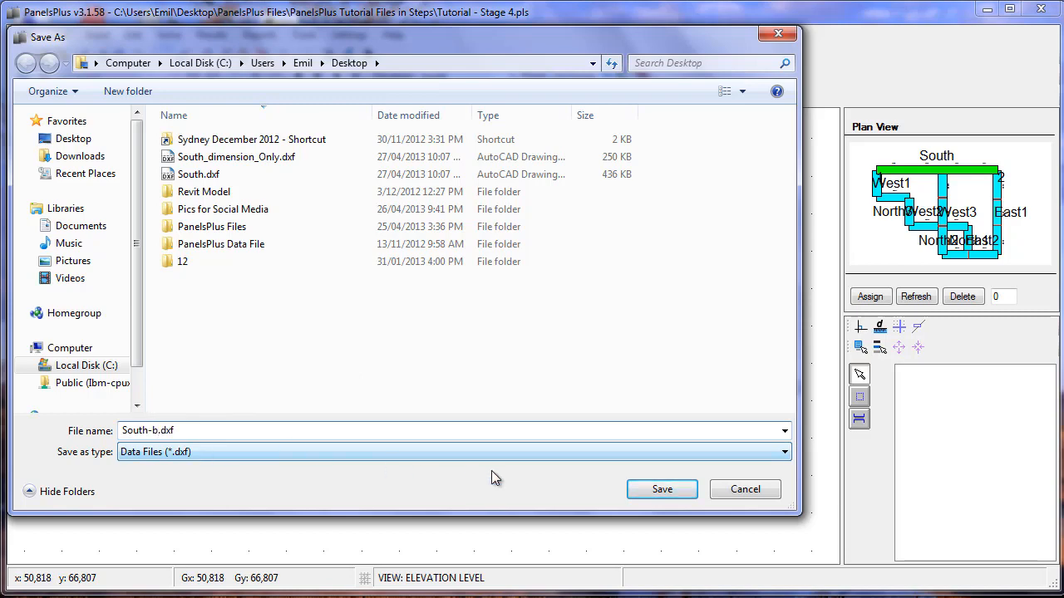
left_click(662, 489)
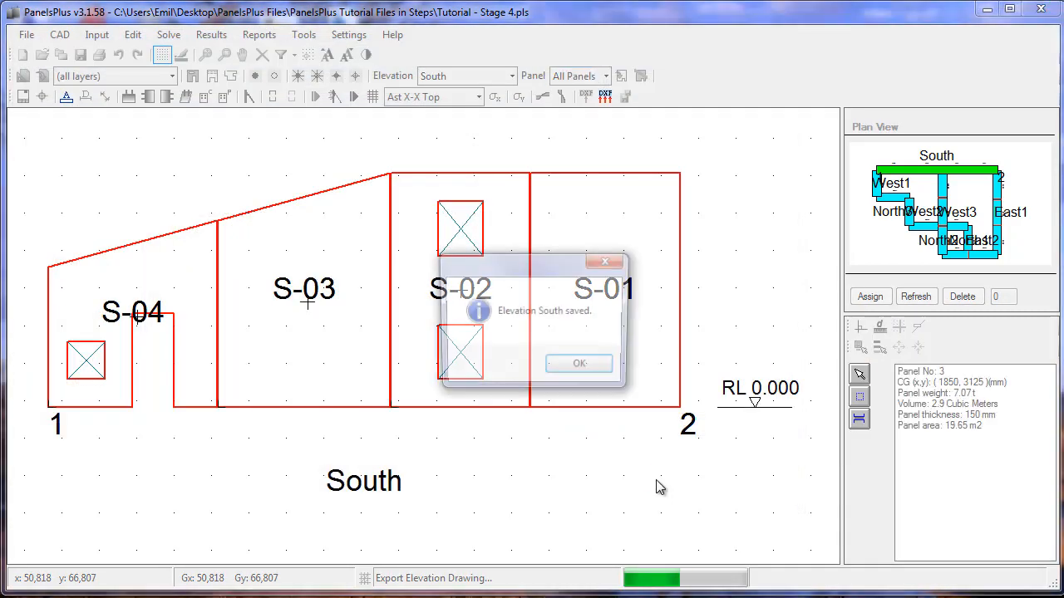
left_click(579, 362)
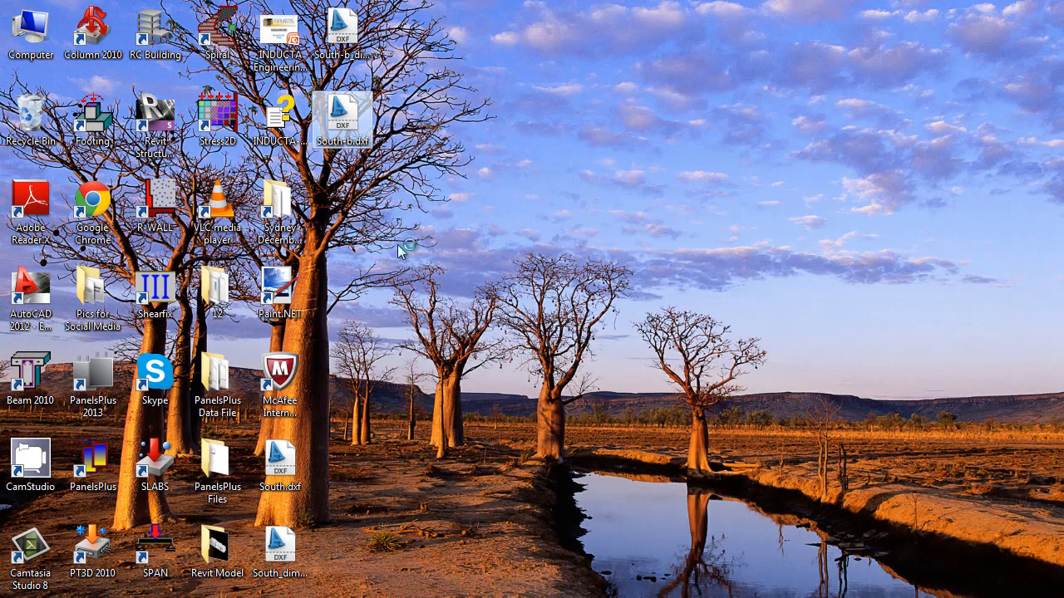
Open South-b.dxf in AutoCAD and zoom extents to show panels S-04 to S-01
double_click(30, 296)
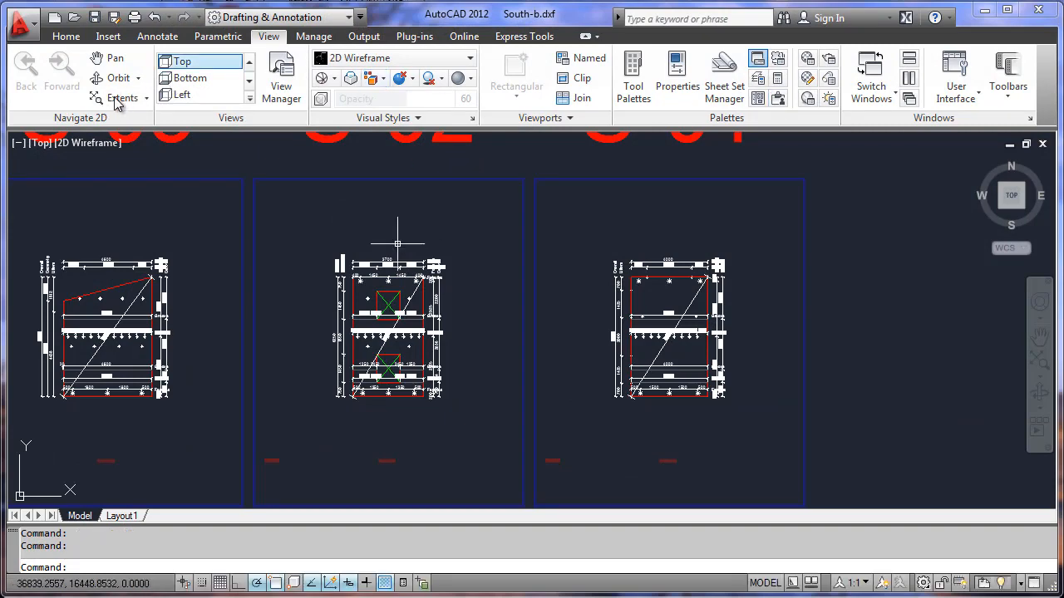
left_click(123, 98)
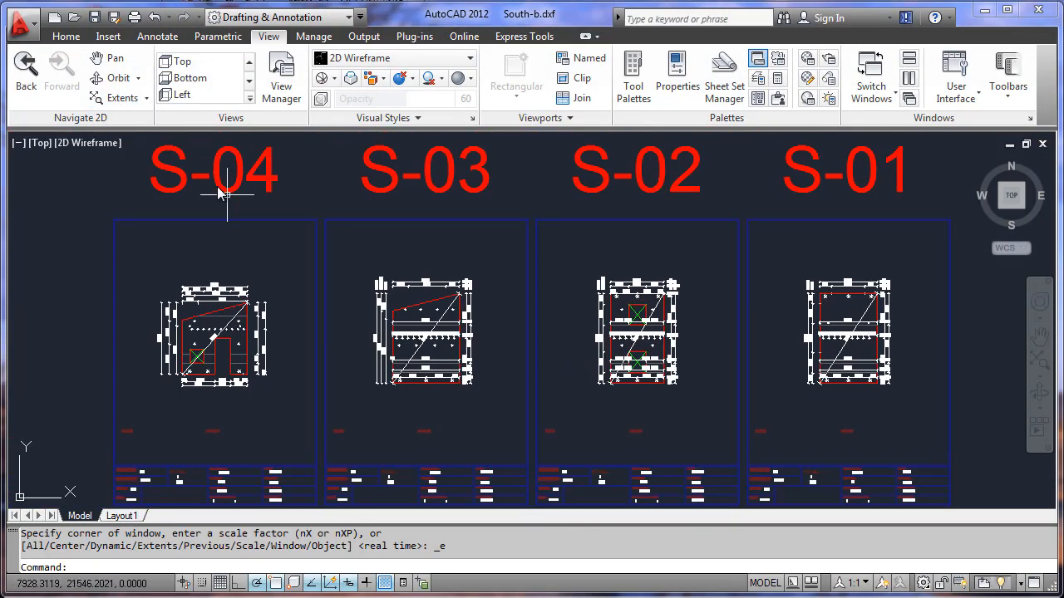